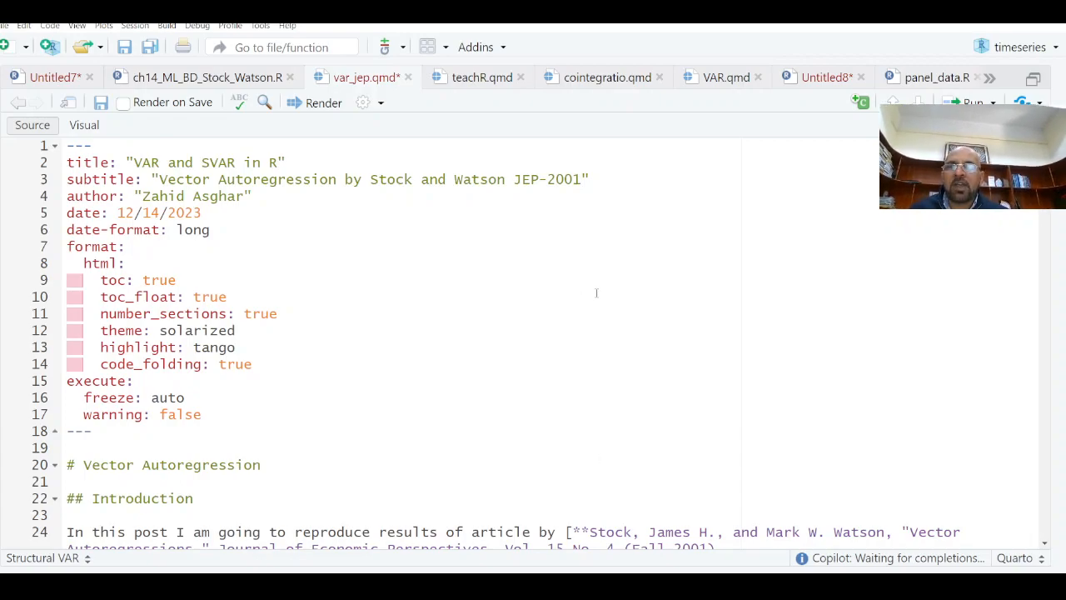
# Run the 'Load necessary libraries' chunk (tidyverse, vars, svars, lmtest, forecast, haven).
pyautogui.scroll(-3)
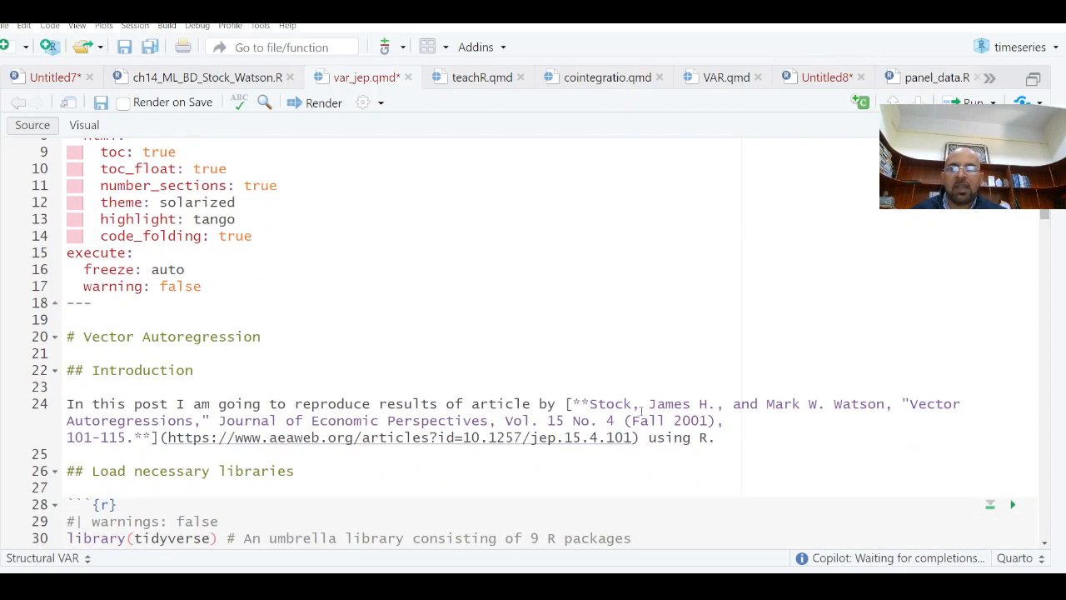
pyautogui.scroll(-3)
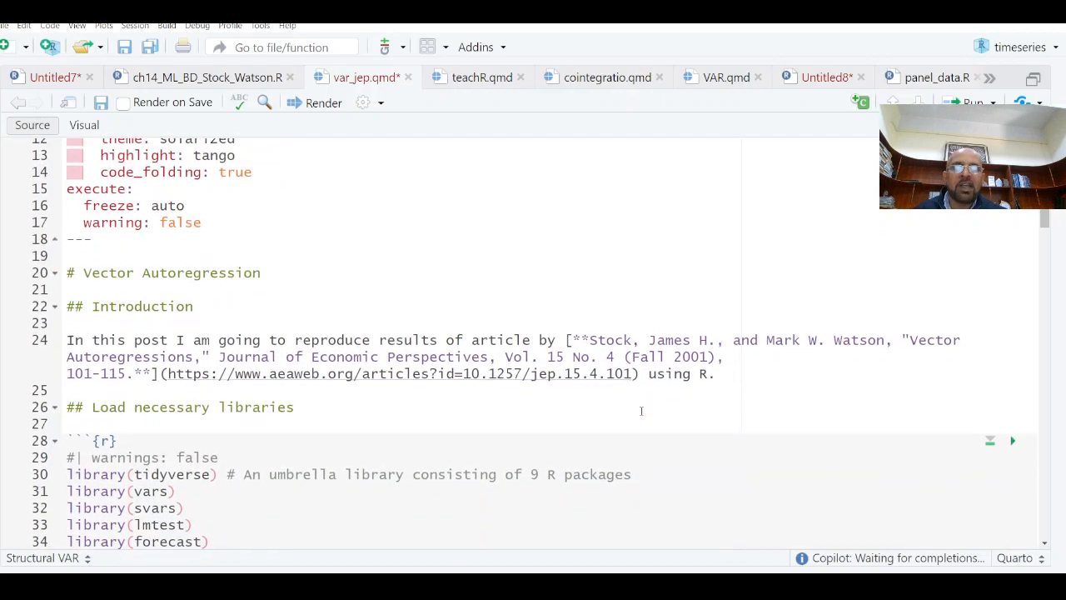
pyautogui.scroll(-3)
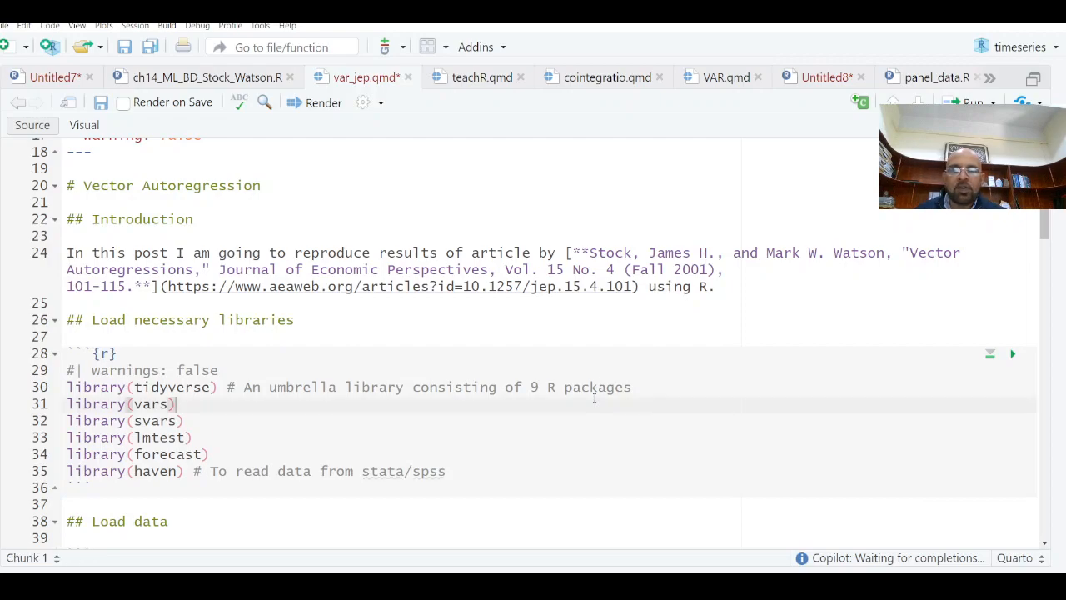
pyautogui.click(217, 386)
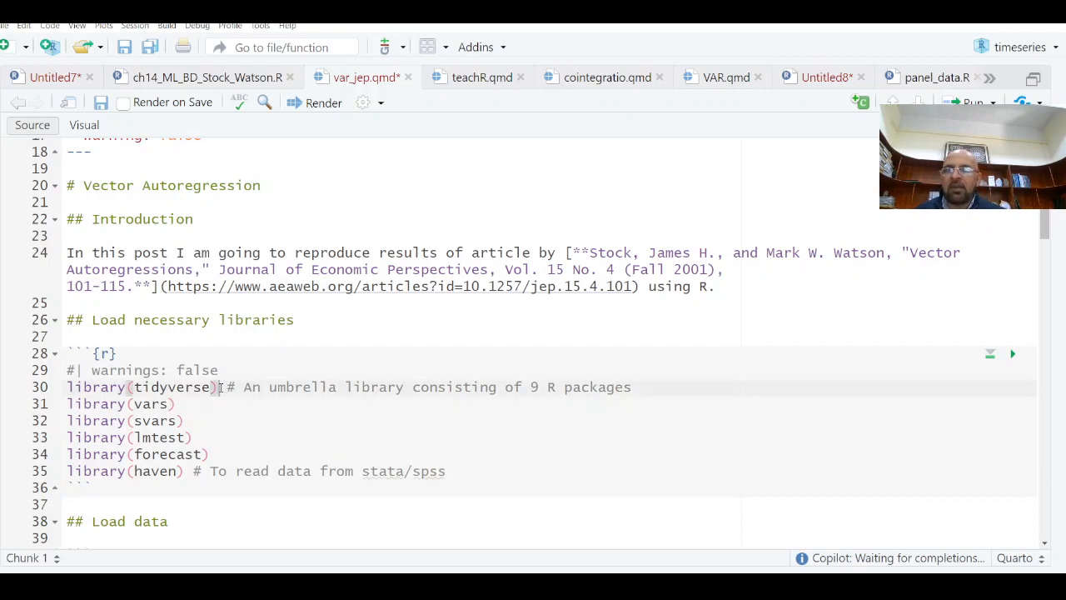
pyautogui.click(1013, 353)
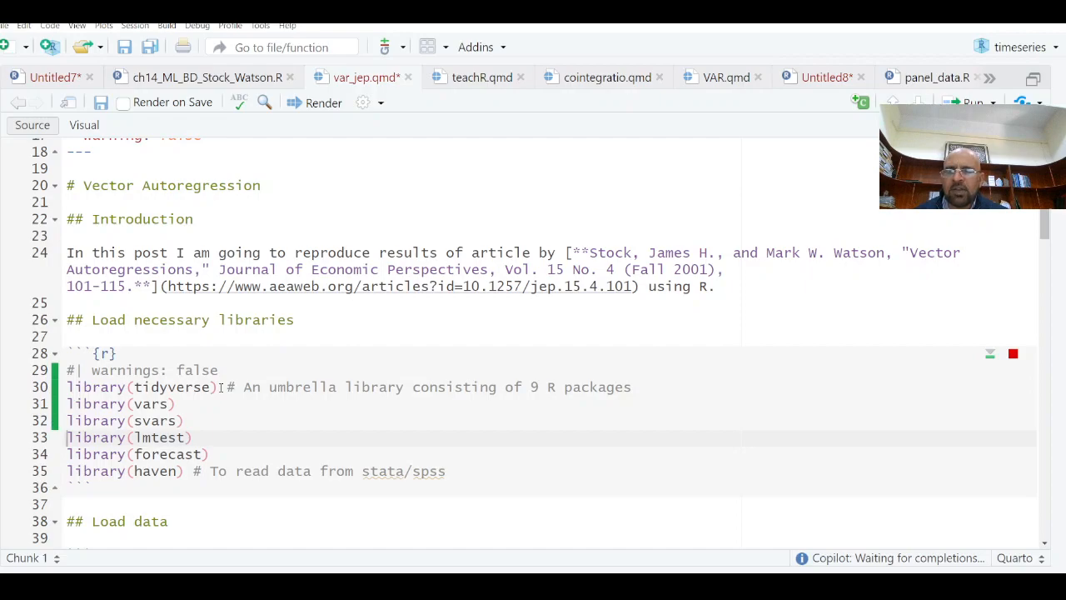
# Let the package startup messages finish and move into the chunk that reads var_jep.dta.
pyautogui.click(989, 353)
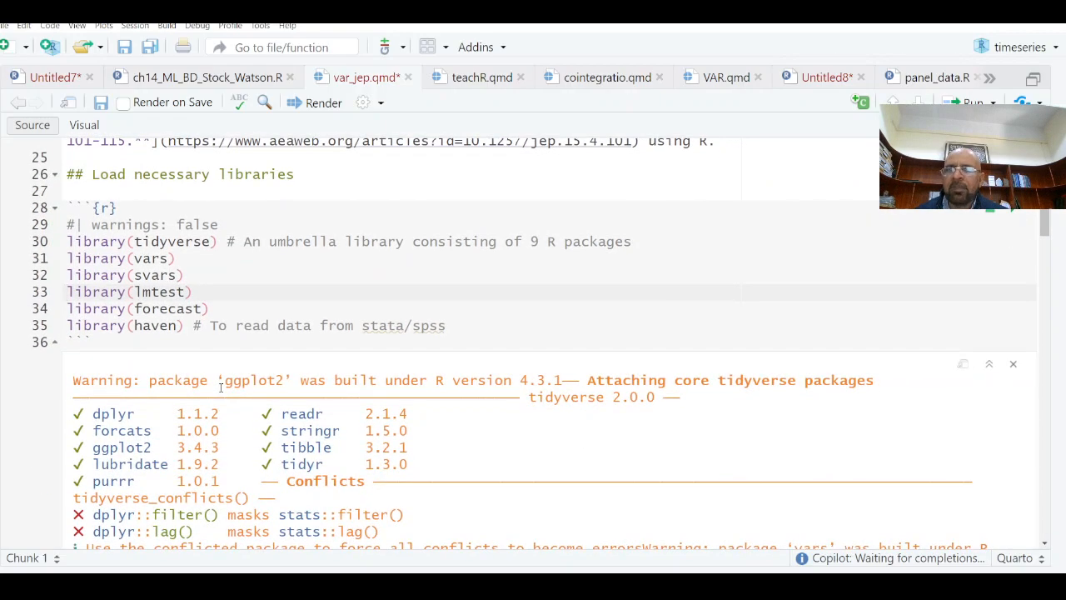
pyautogui.click(1013, 363)
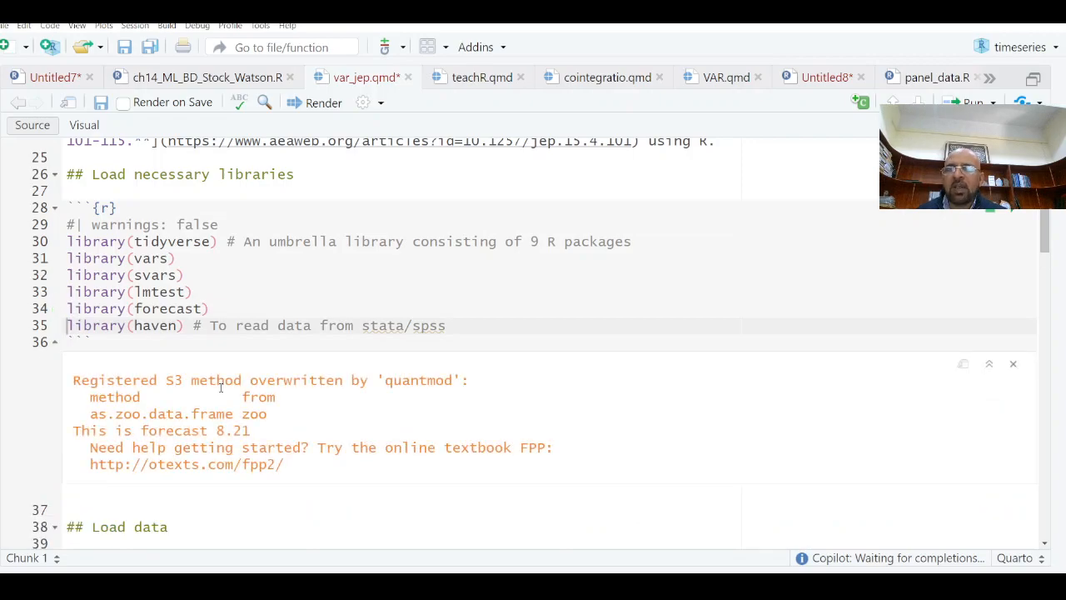
pyautogui.scroll(-3)
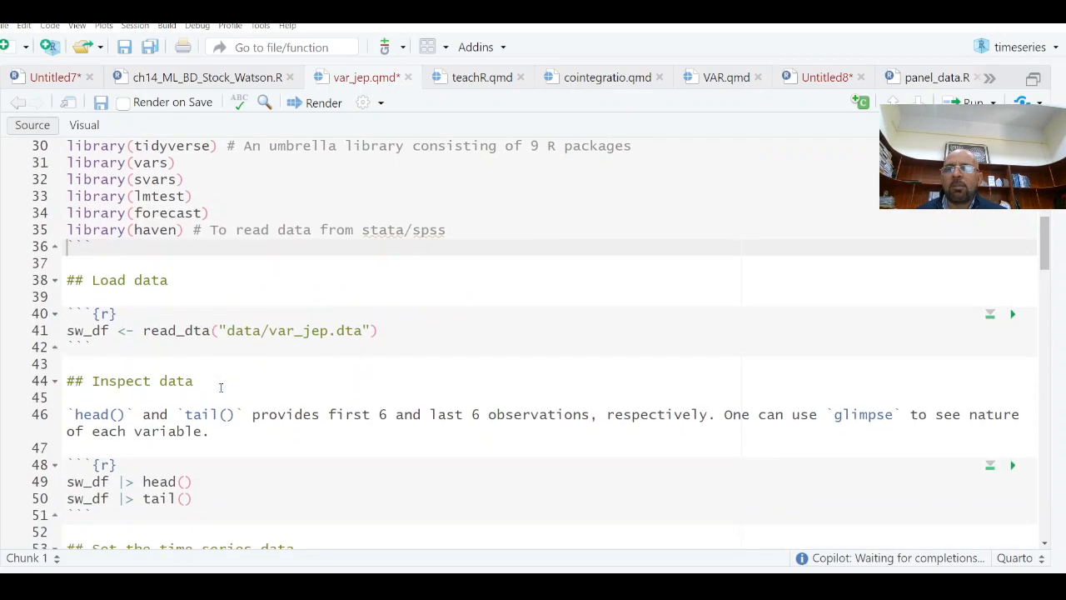
pyautogui.click(397, 330)
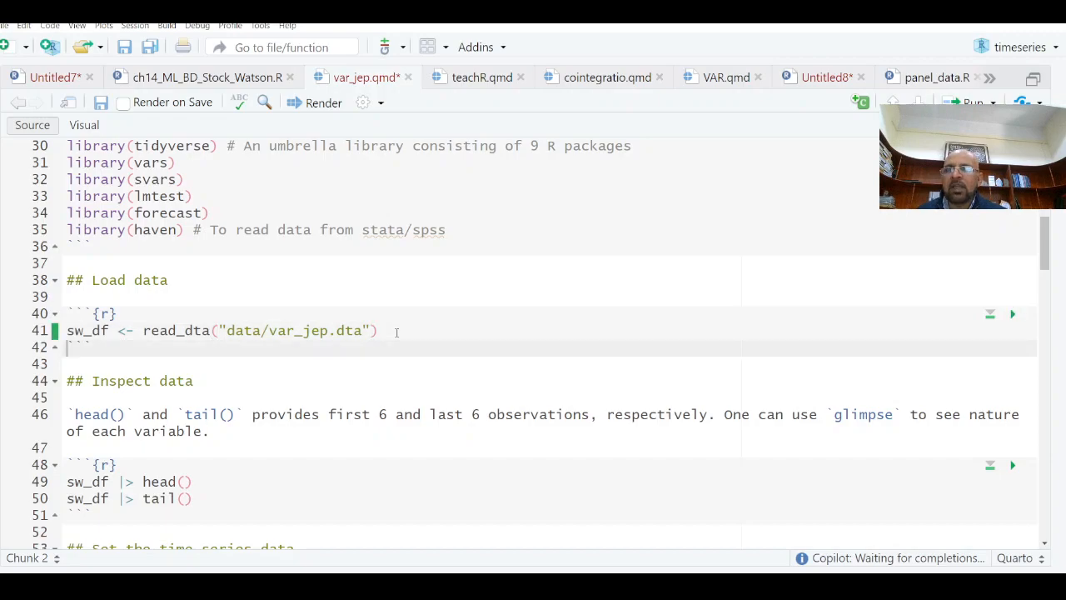
# Review the head/tail output of inflation, unrate and ffr through 2005q4.
pyautogui.scroll(-3)
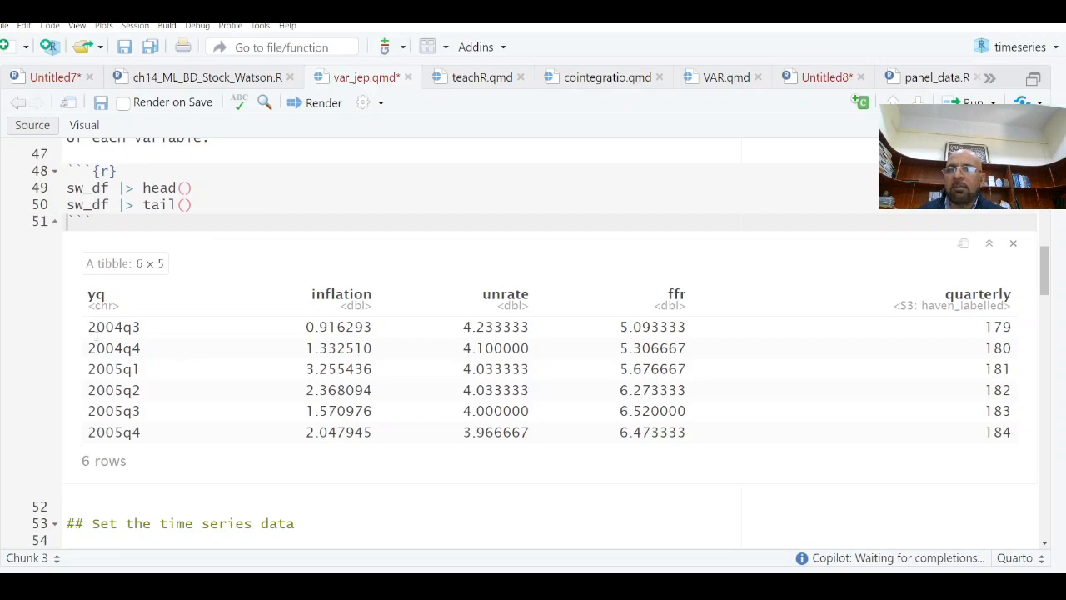
pyautogui.scroll(3)
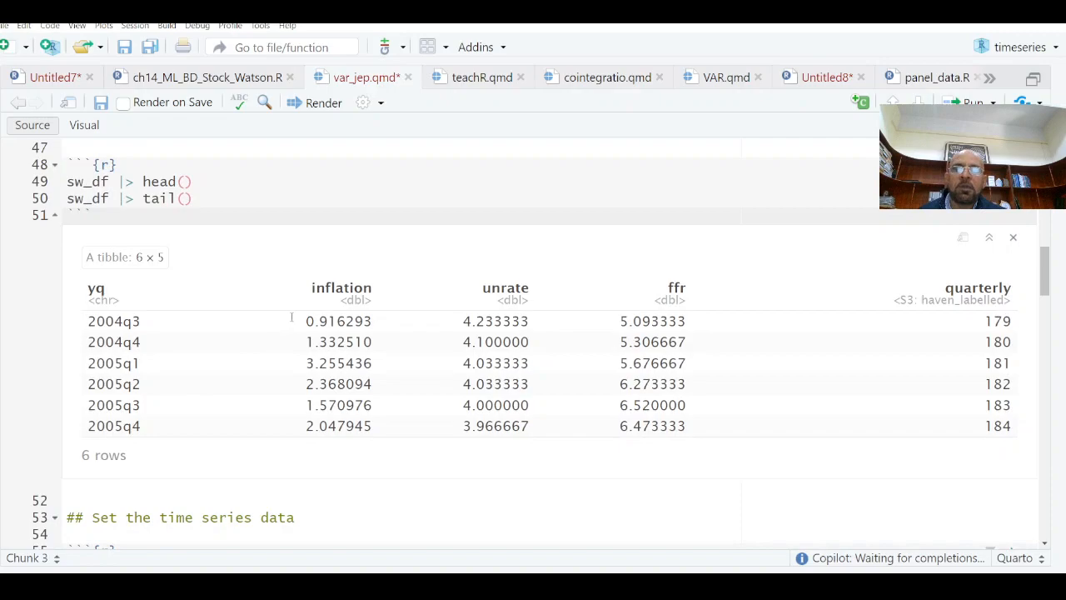
pyautogui.scroll(3)
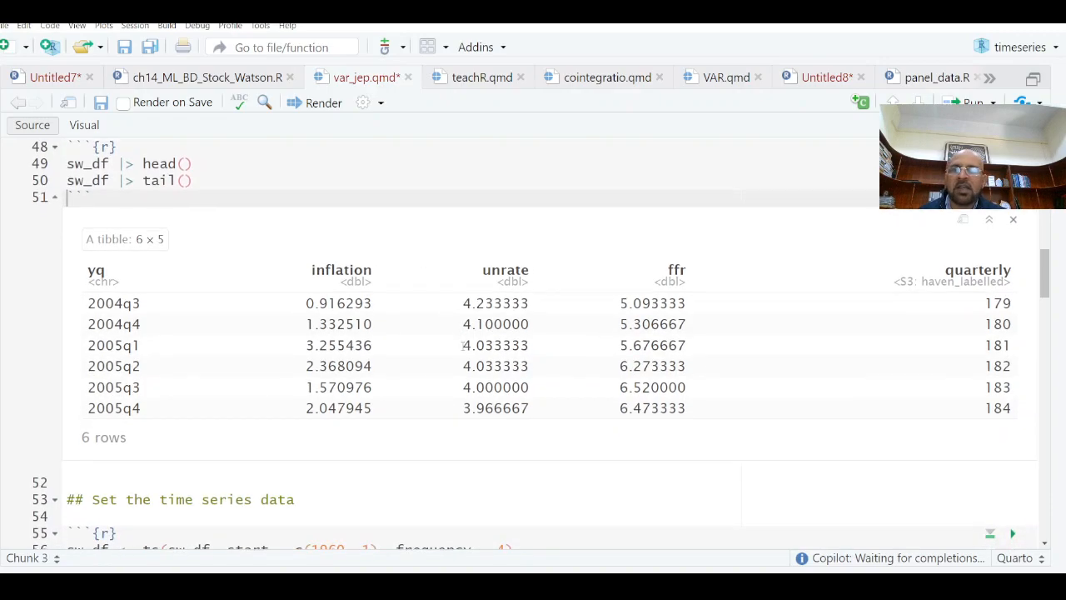
pyautogui.scroll(3)
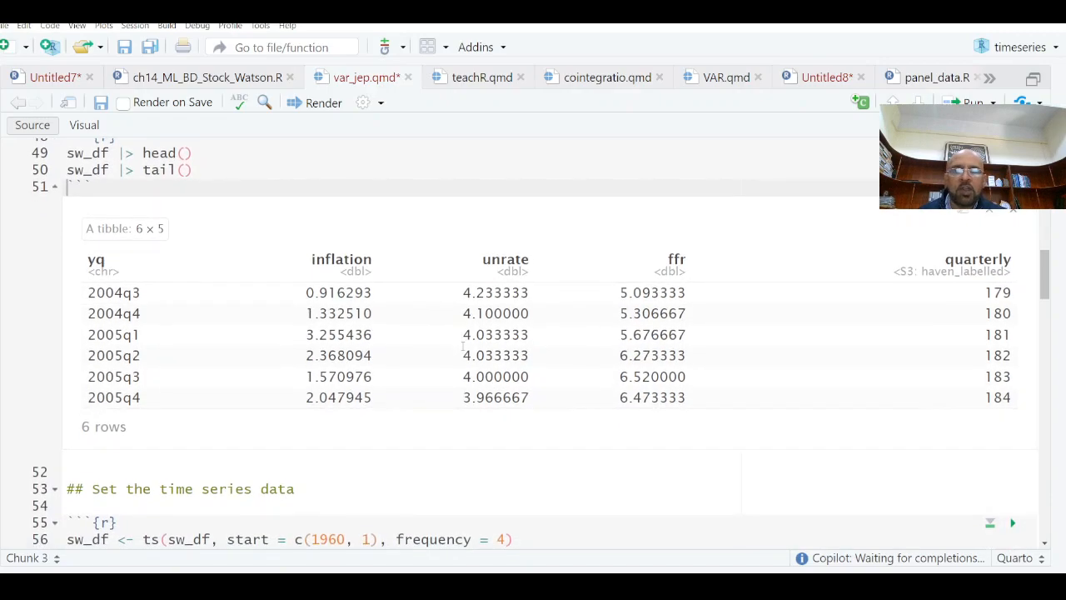
pyautogui.scroll(-3)
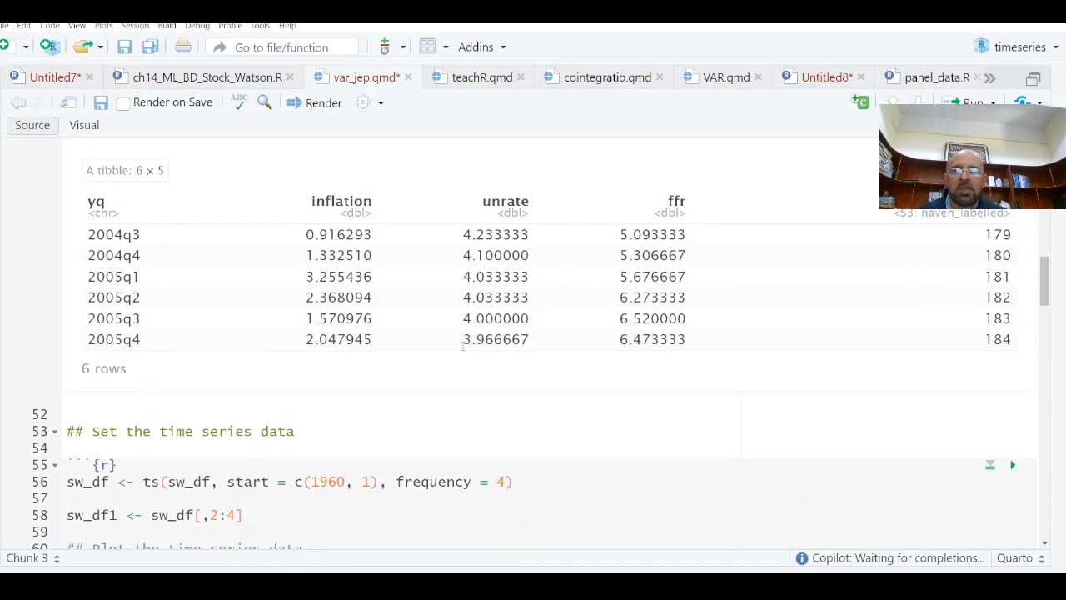
pyautogui.scroll(-3)
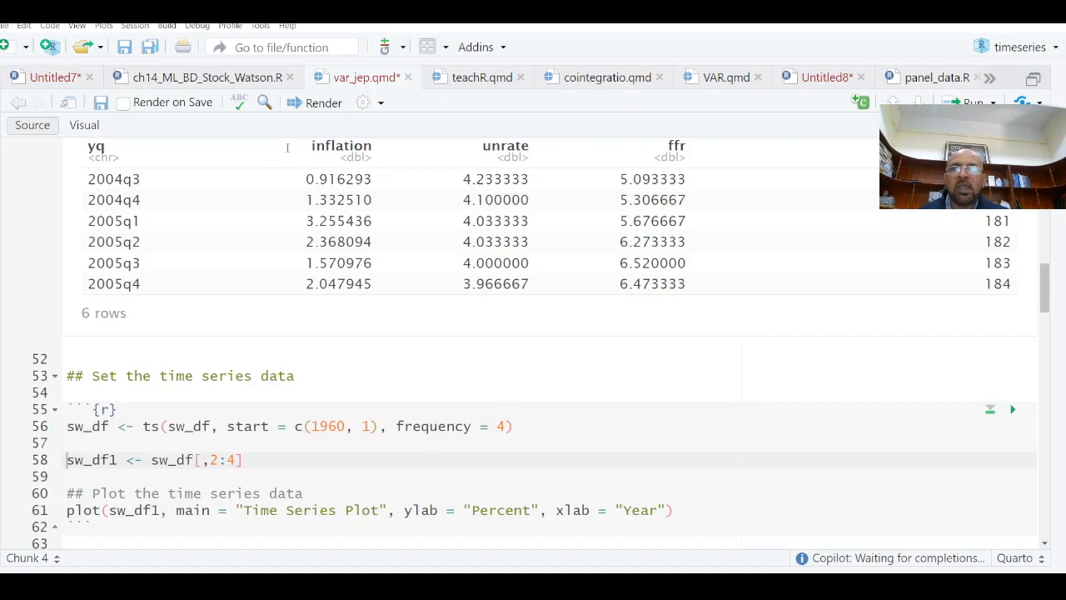
pyautogui.moveTo(660, 146)
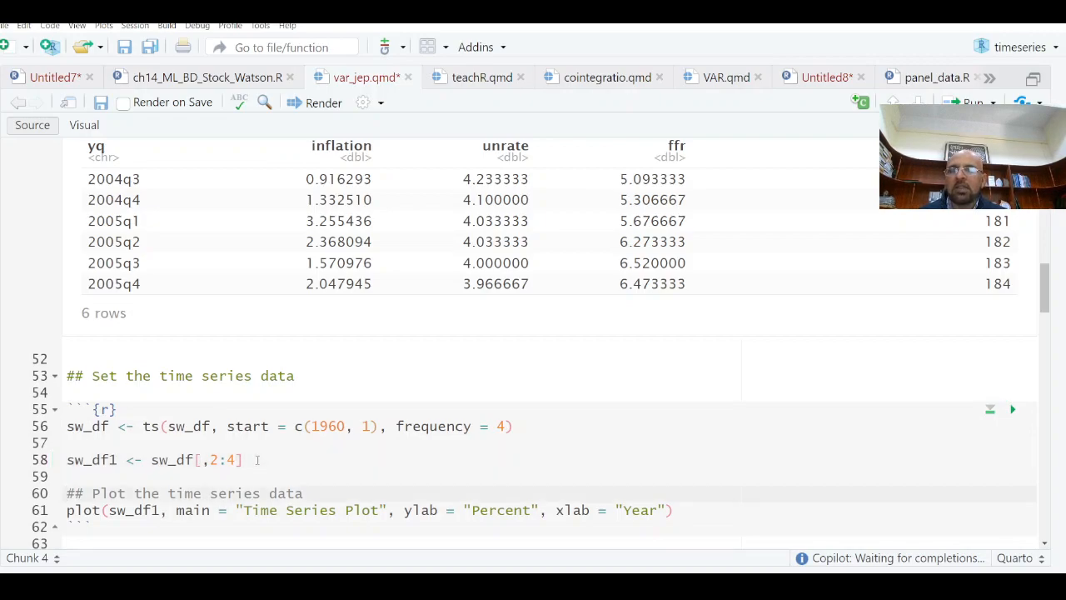
# Create the quarterly sw_df1 series from 1960 and plot inflation, unrate and ffr.
pyautogui.click(1012, 409)
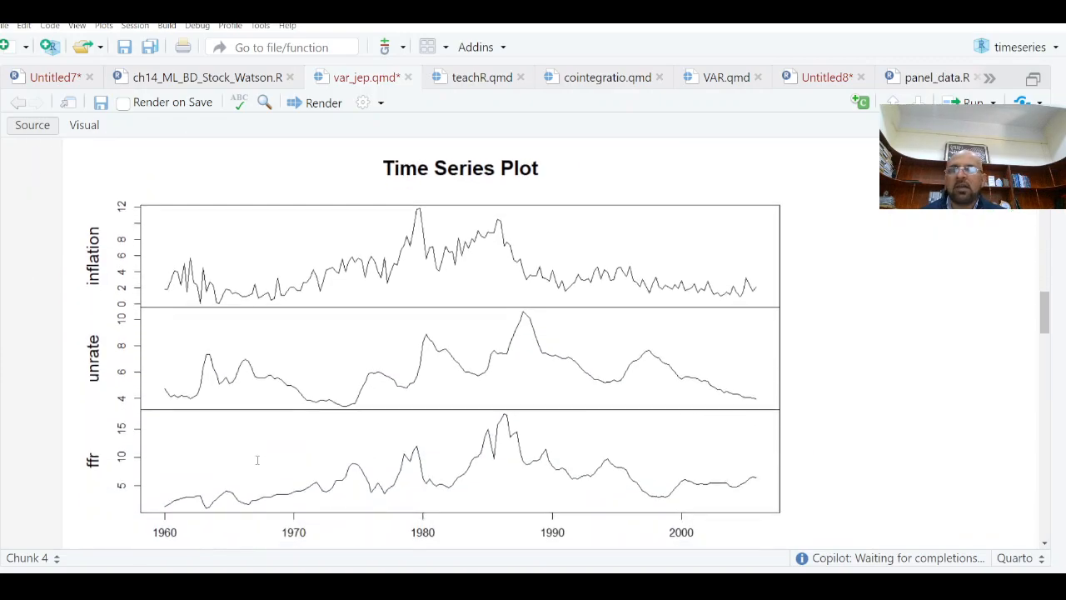
pyautogui.scroll(-3)
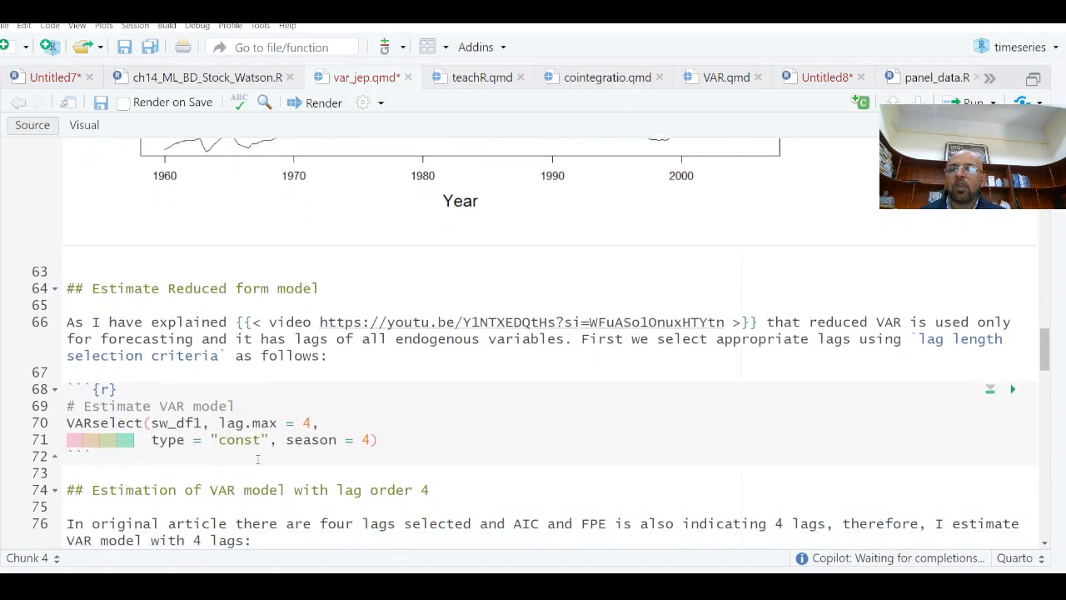
pyautogui.scroll(-3)
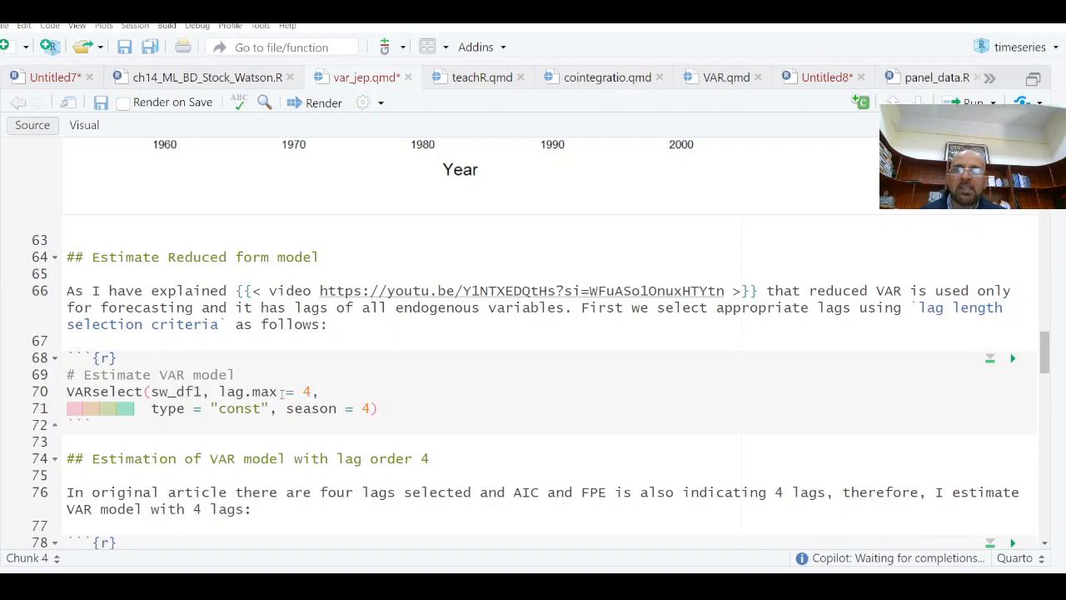
# Run VARselect, showing AIC and FPE choosing 4 lags and HQ and SC choosing 2.
pyautogui.click(408, 408)
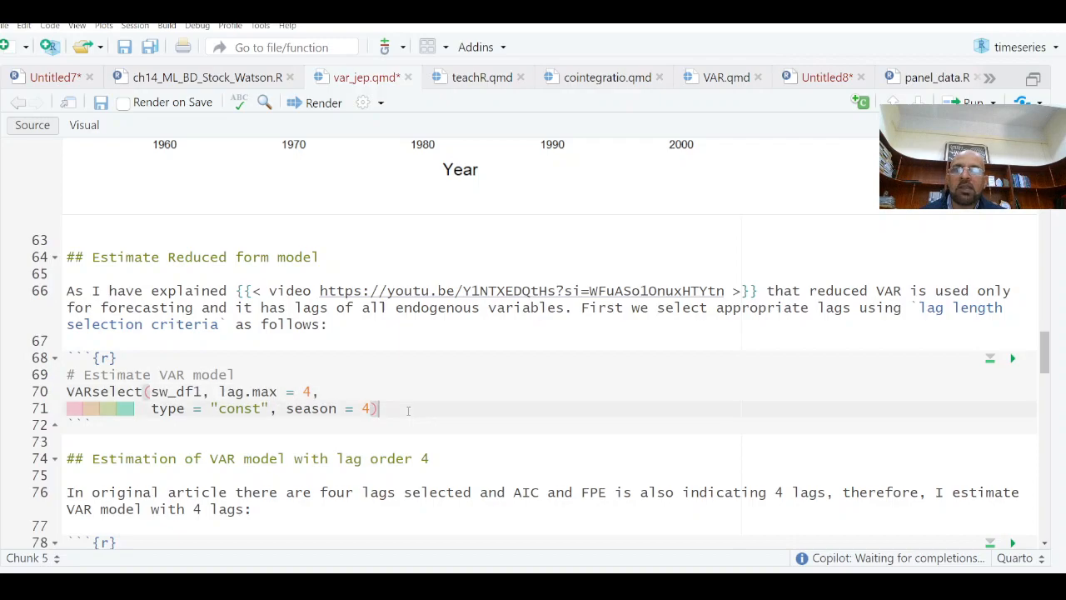
pyautogui.click(1013, 358)
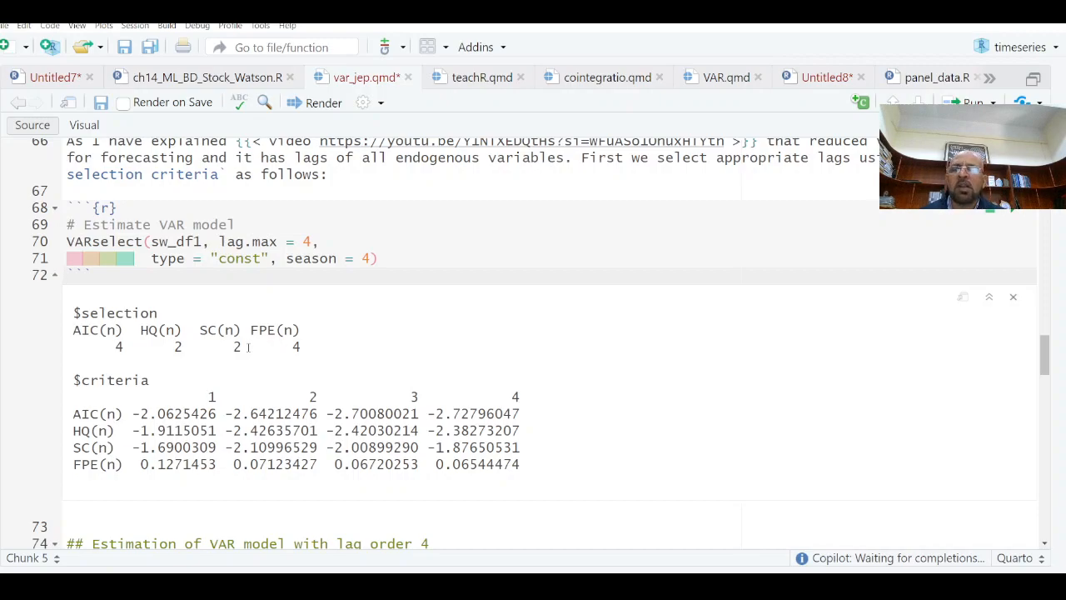
pyautogui.scroll(-3)
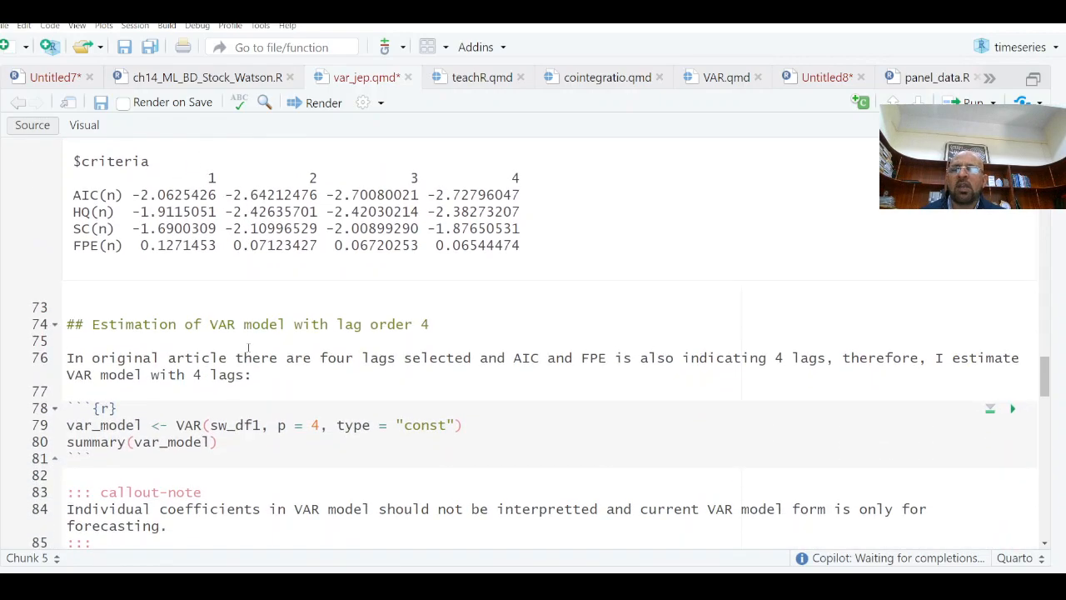
pyautogui.scroll(-3)
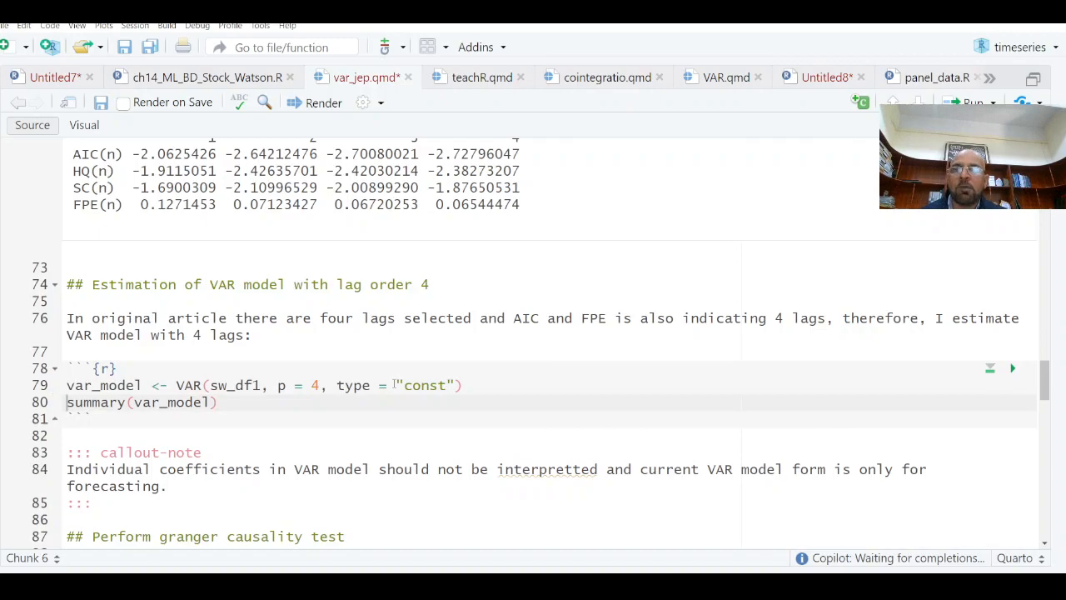
pyautogui.click(1013, 368)
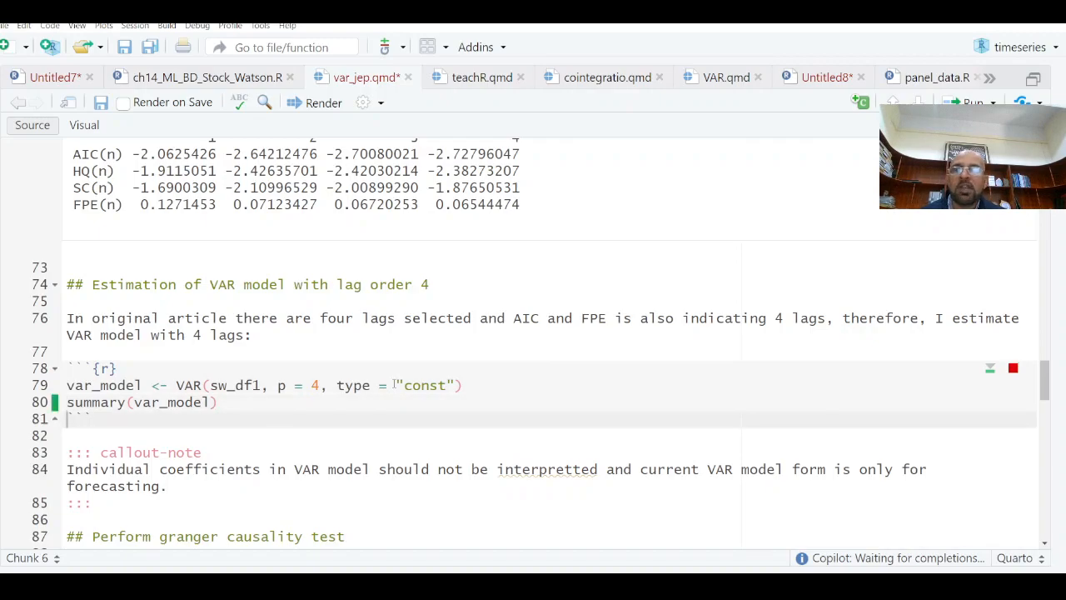
pyautogui.click(990, 368)
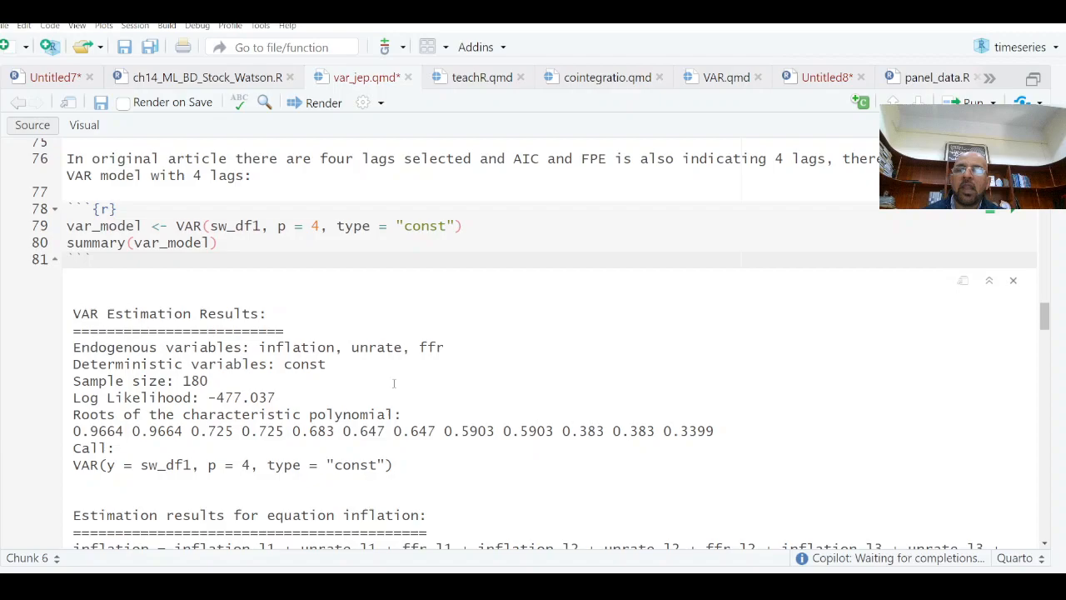
pyautogui.scroll(-3)
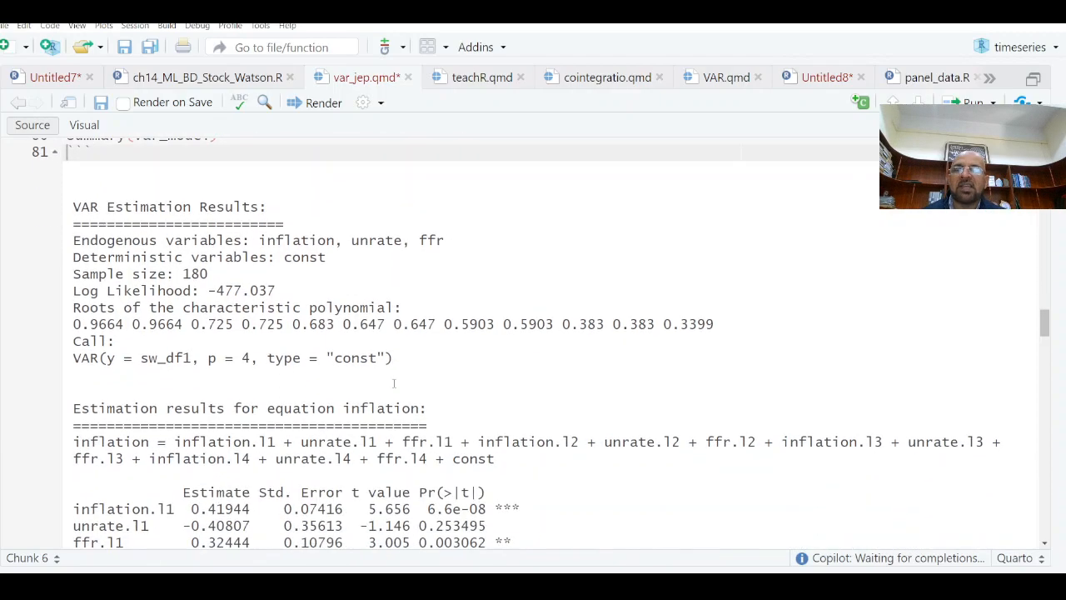
pyautogui.scroll(-3)
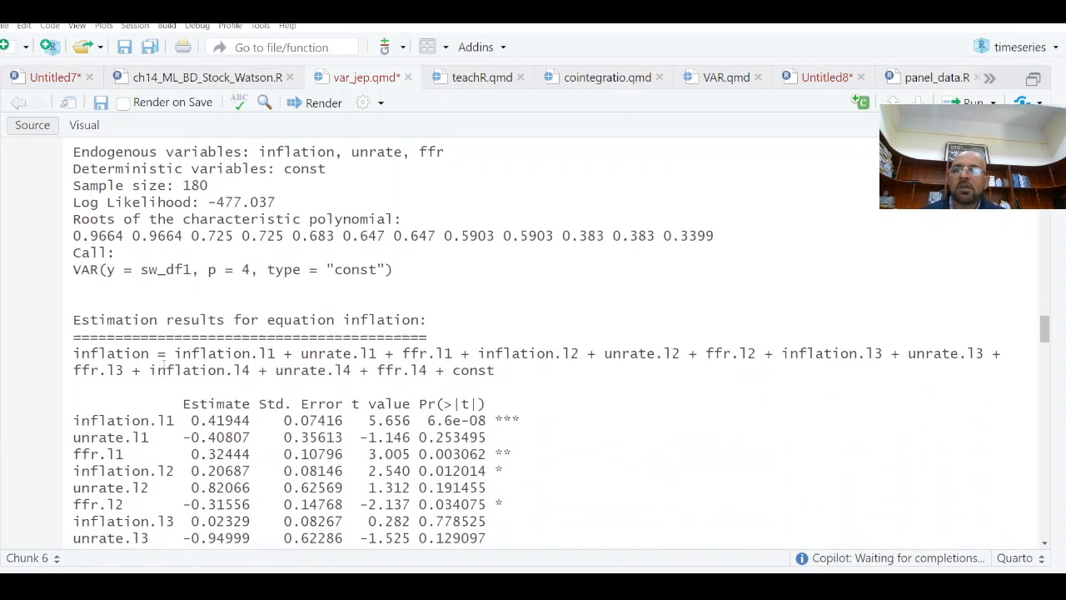
pyautogui.doubleClick(225, 353)
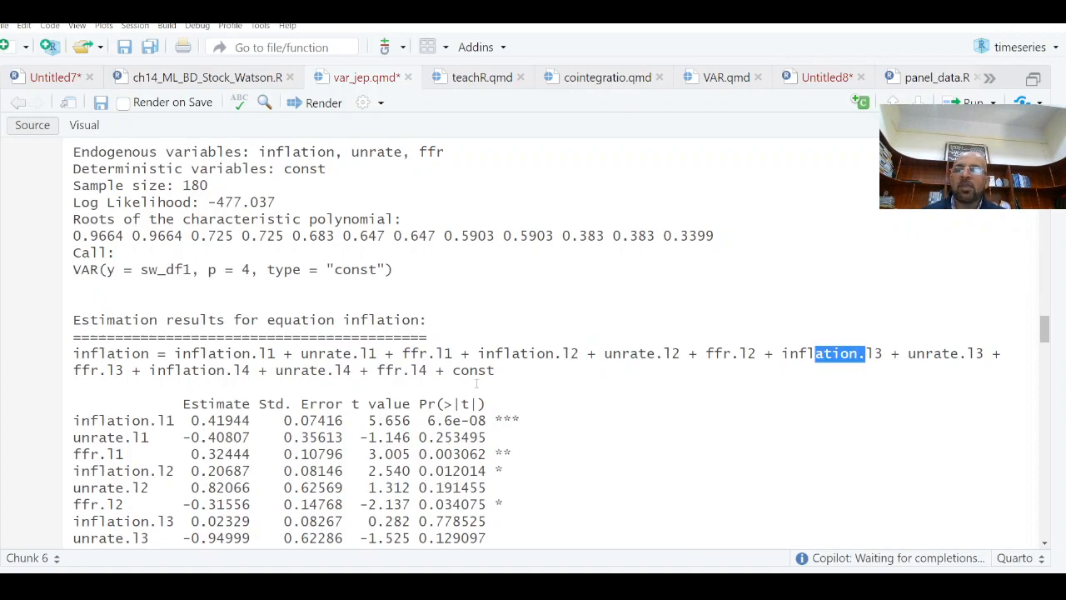
pyautogui.scroll(-3)
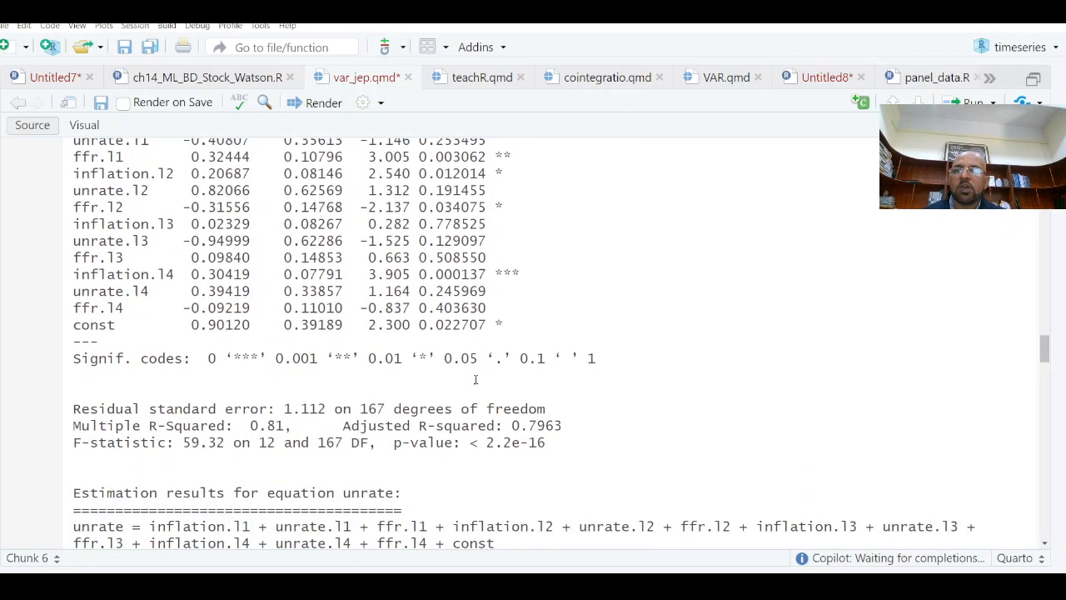
pyautogui.scroll(-3)
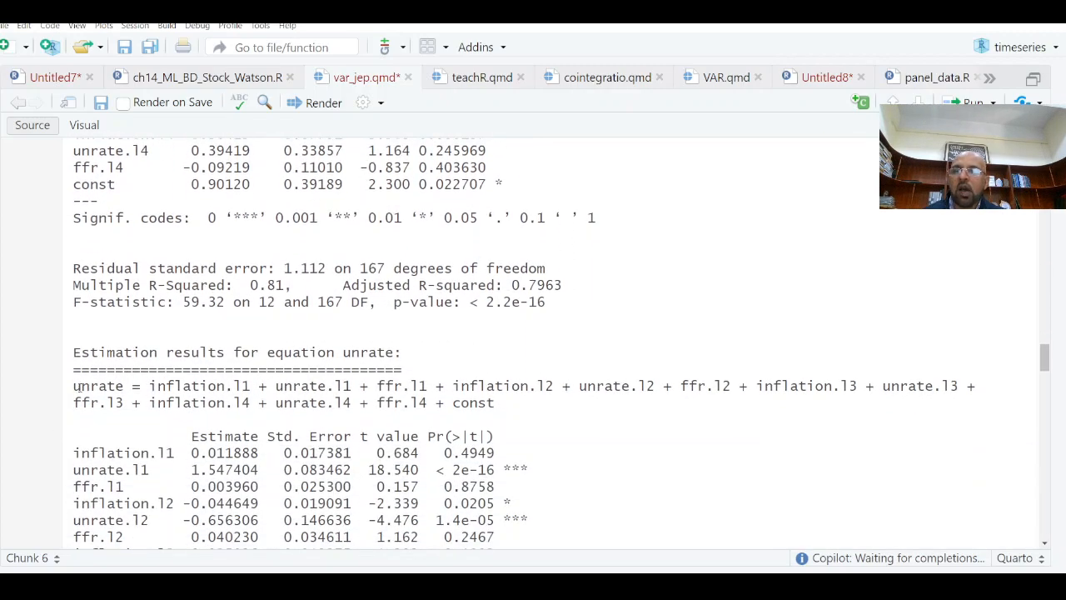
pyautogui.doubleClick(96, 386)
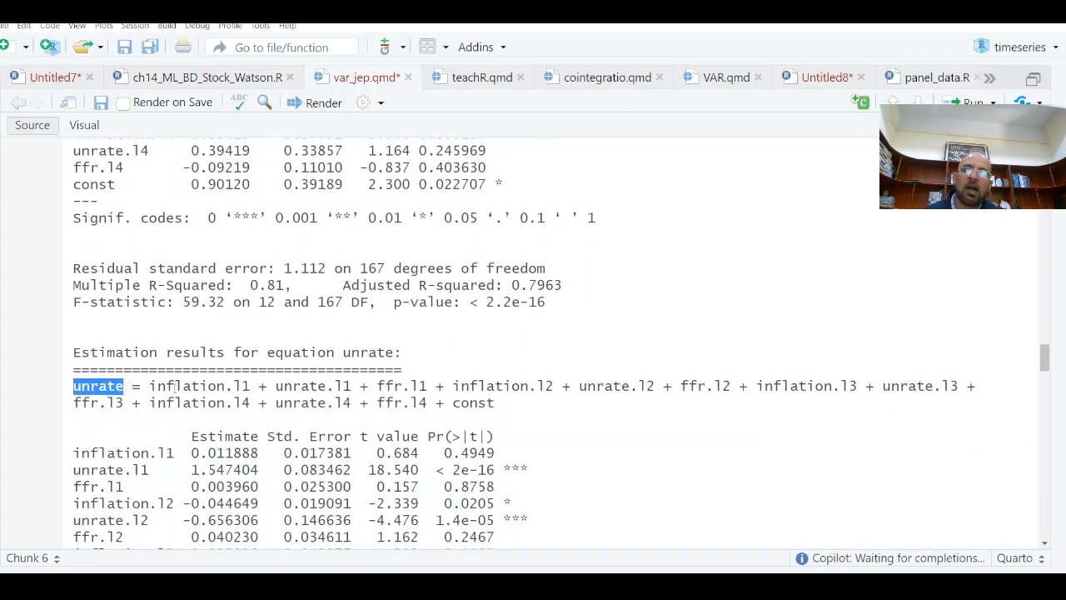
pyautogui.scroll(-3)
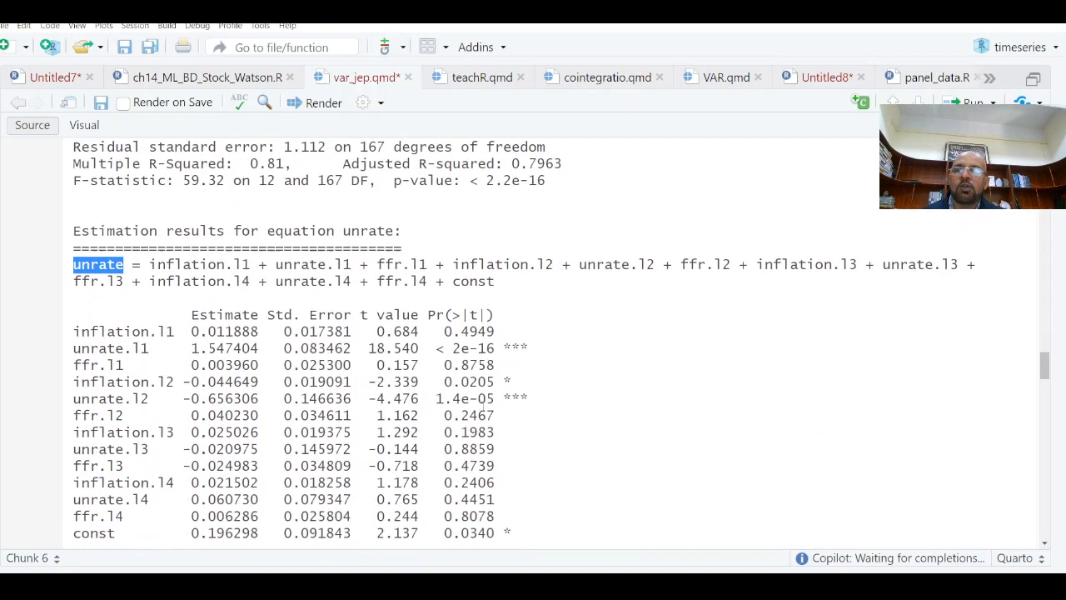
pyautogui.scroll(-3)
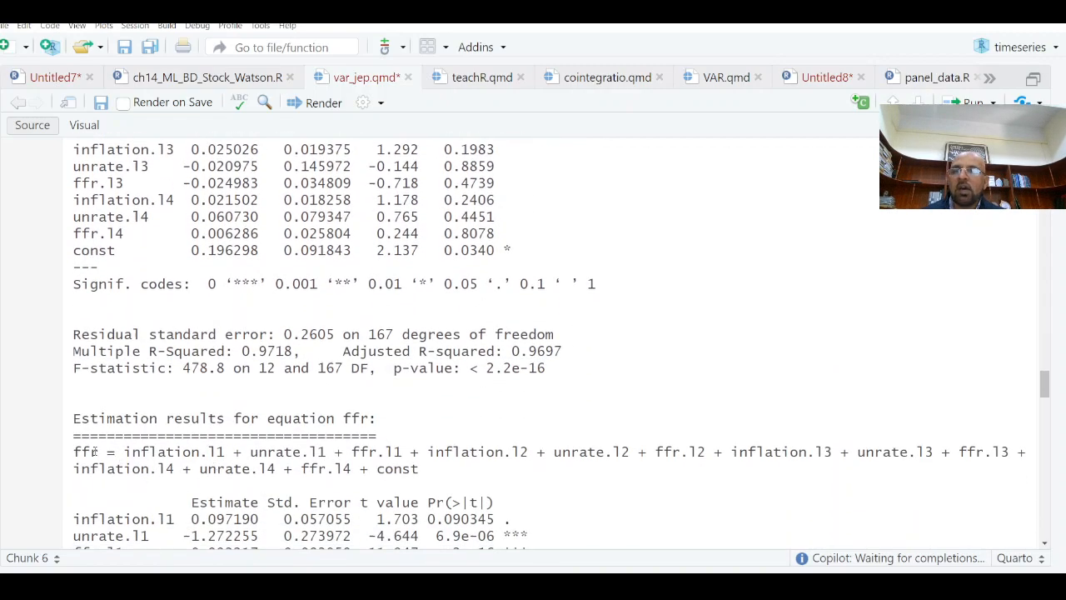
pyautogui.doubleClick(85, 451)
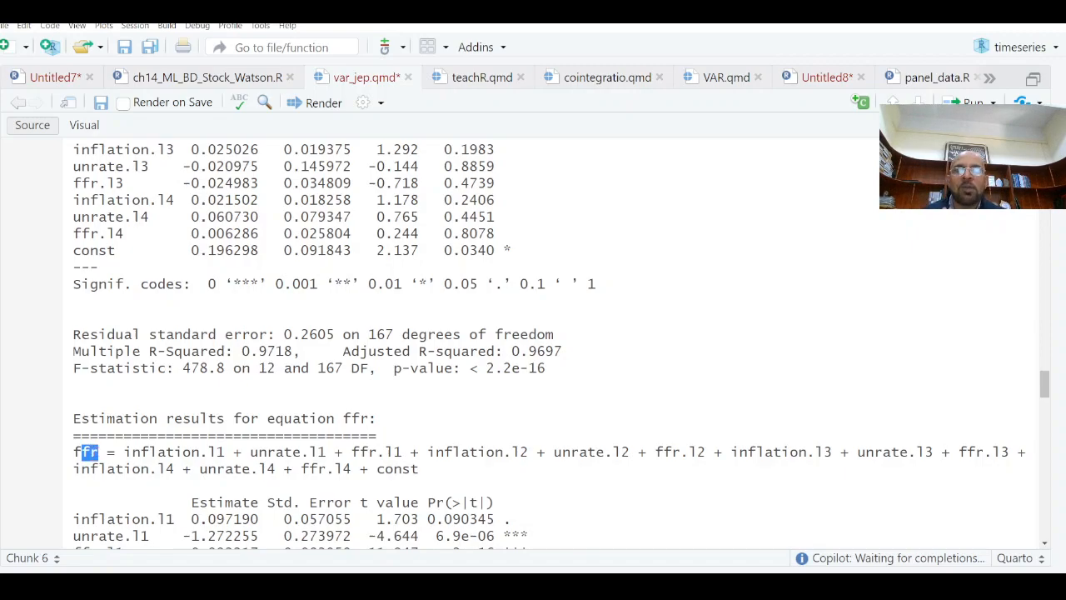
pyautogui.scroll(-3)
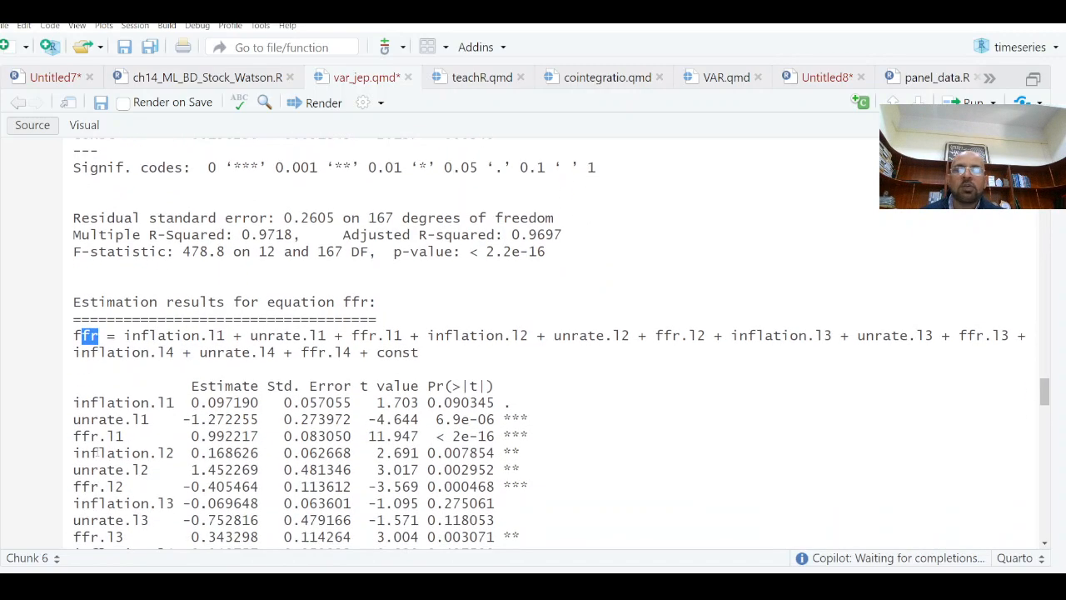
pyautogui.scroll(-3)
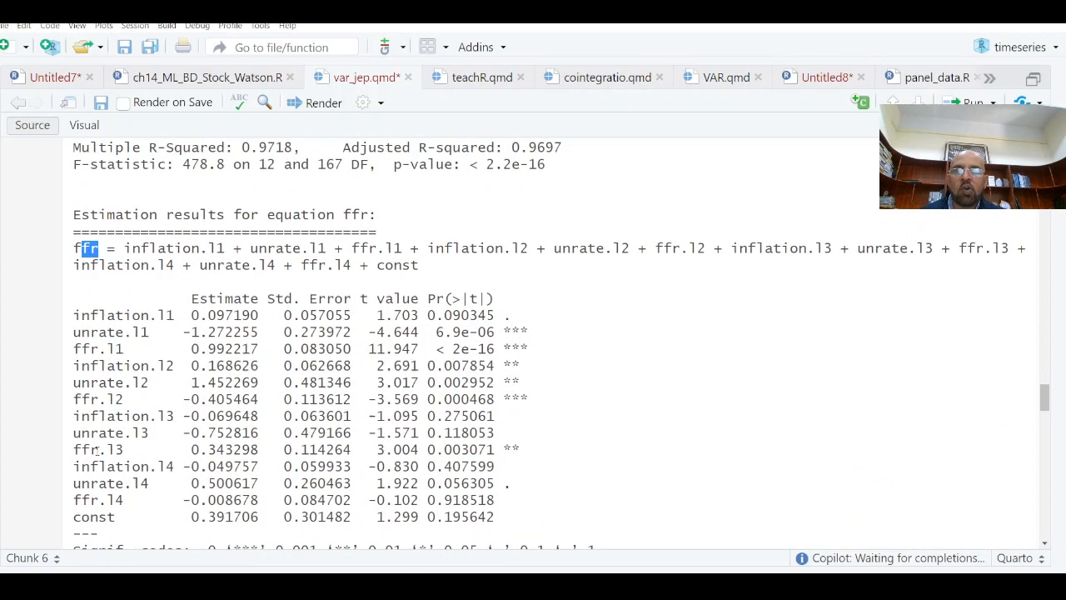
pyautogui.scroll(-3)
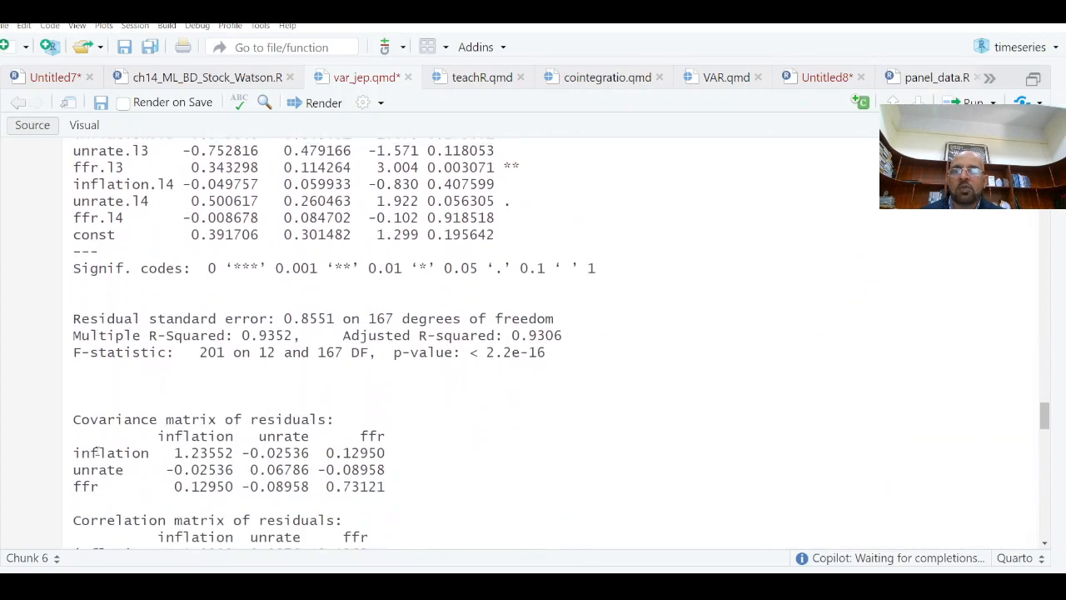
pyautogui.scroll(-3)
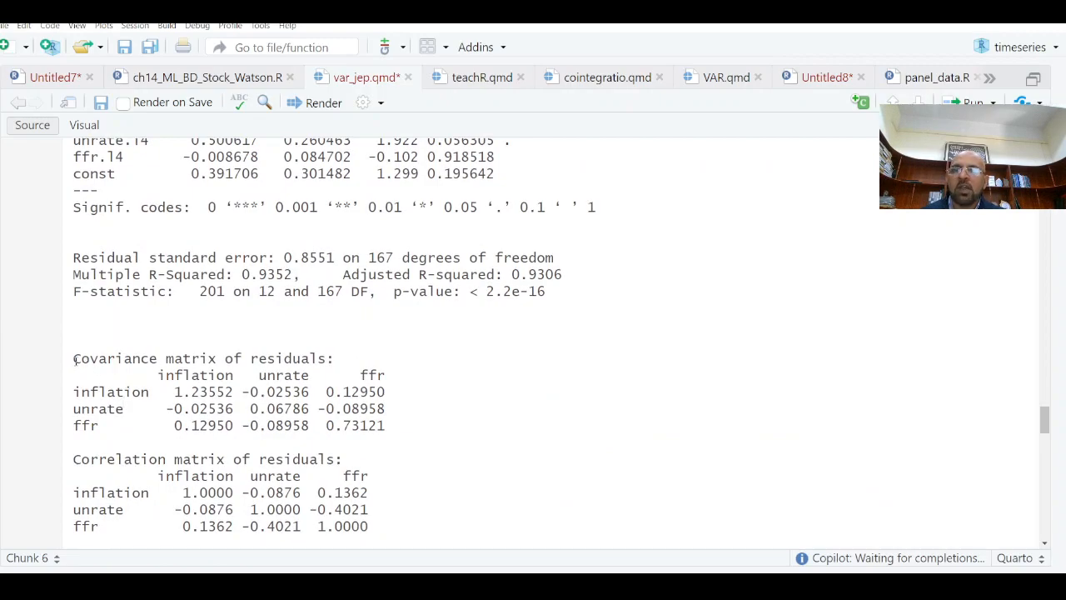
pyautogui.moveTo(153, 483)
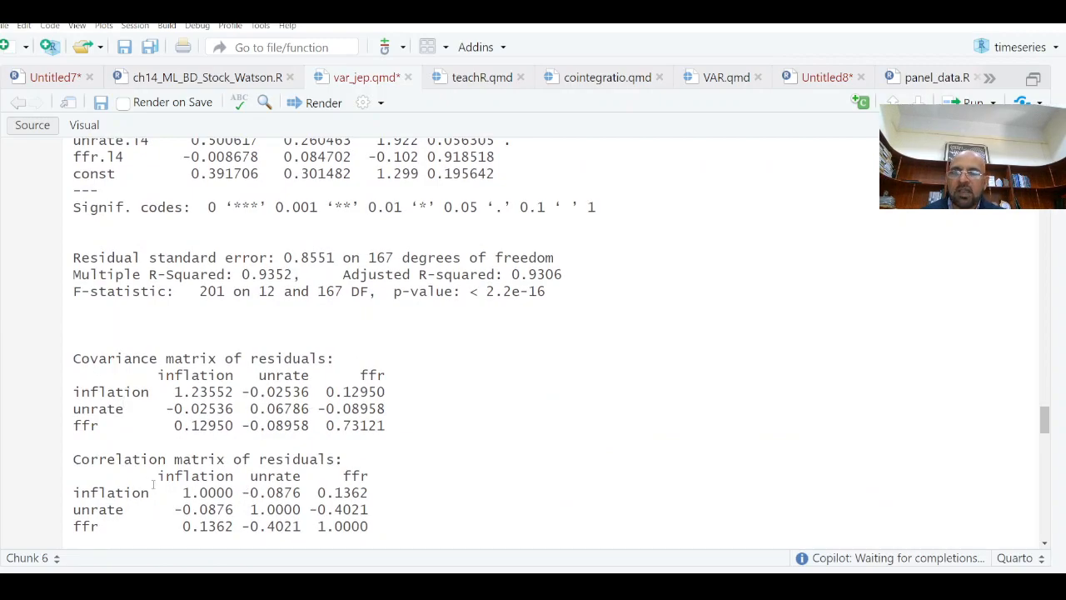
pyautogui.scroll(-3)
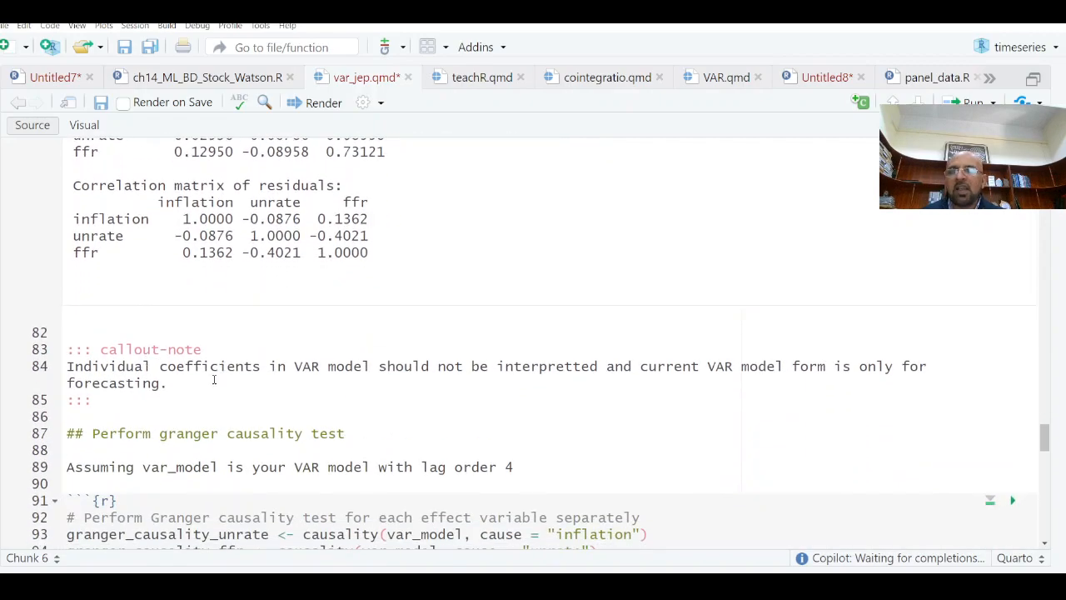
# Move into the Granger causality chunk and review the causality() output.
pyautogui.scroll(-3)
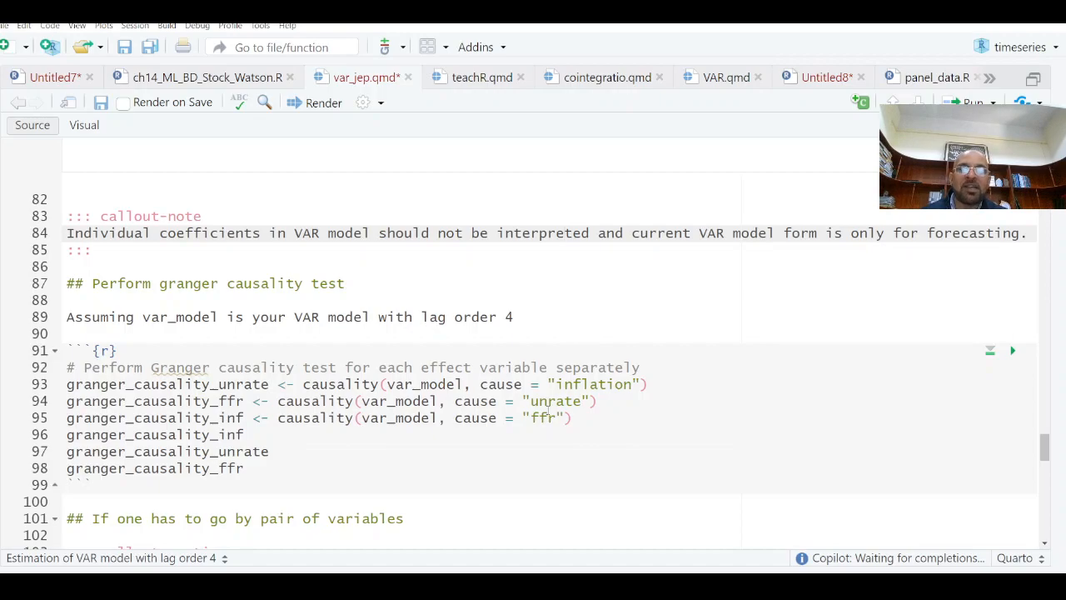
pyautogui.click(539, 383)
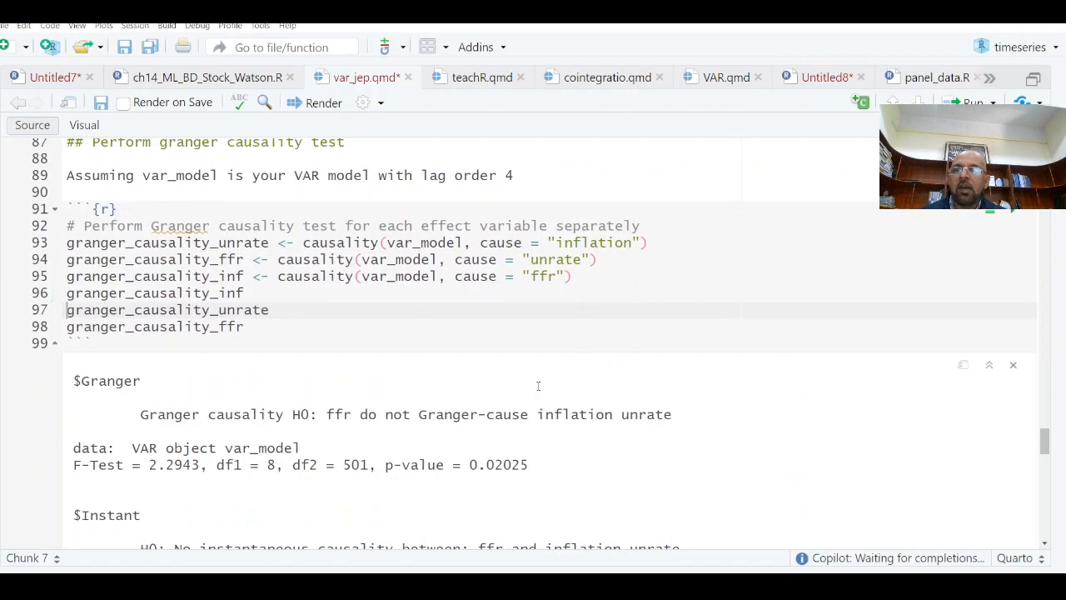
pyautogui.scroll(-3)
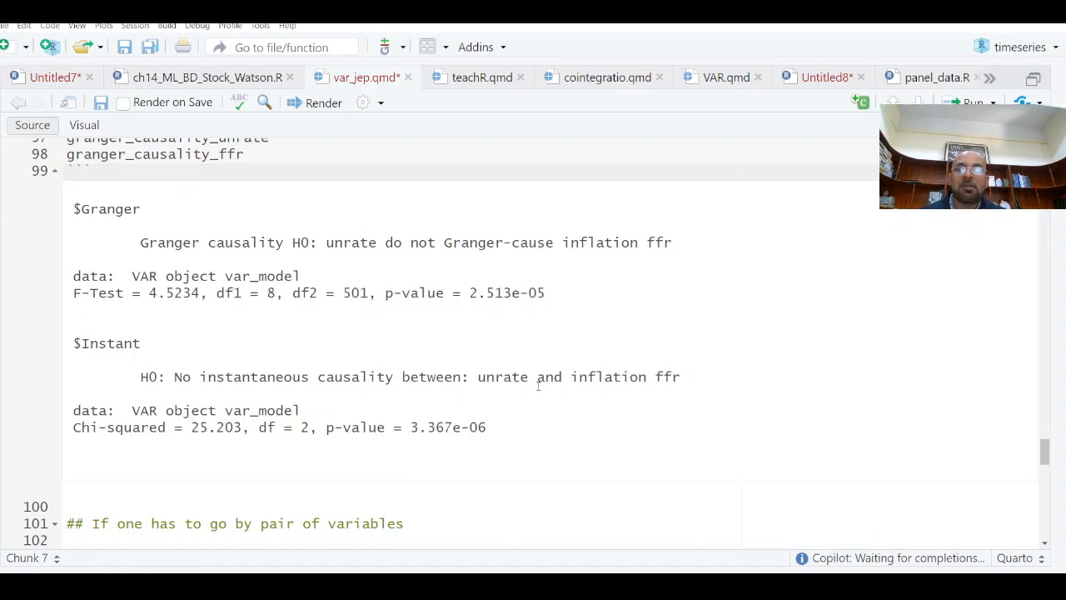
pyautogui.scroll(-3)
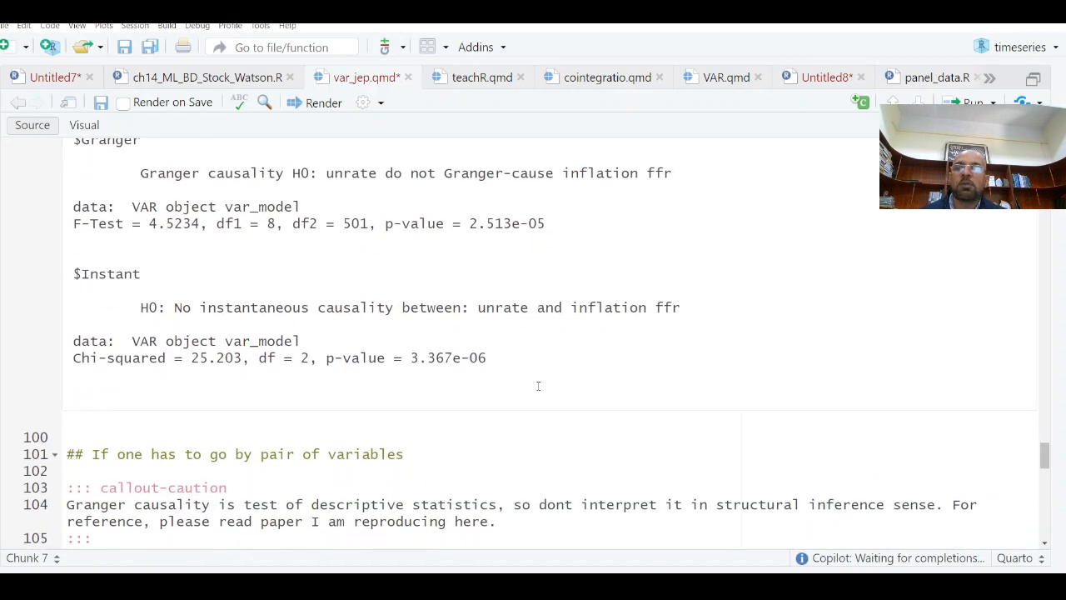
pyautogui.scroll(-3)
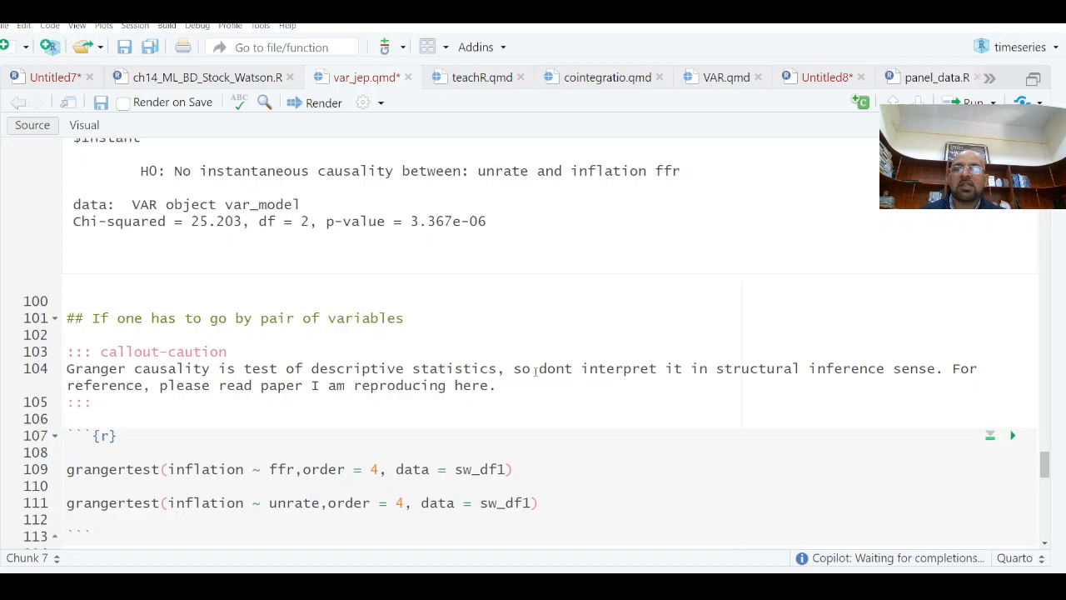
pyautogui.scroll(-3)
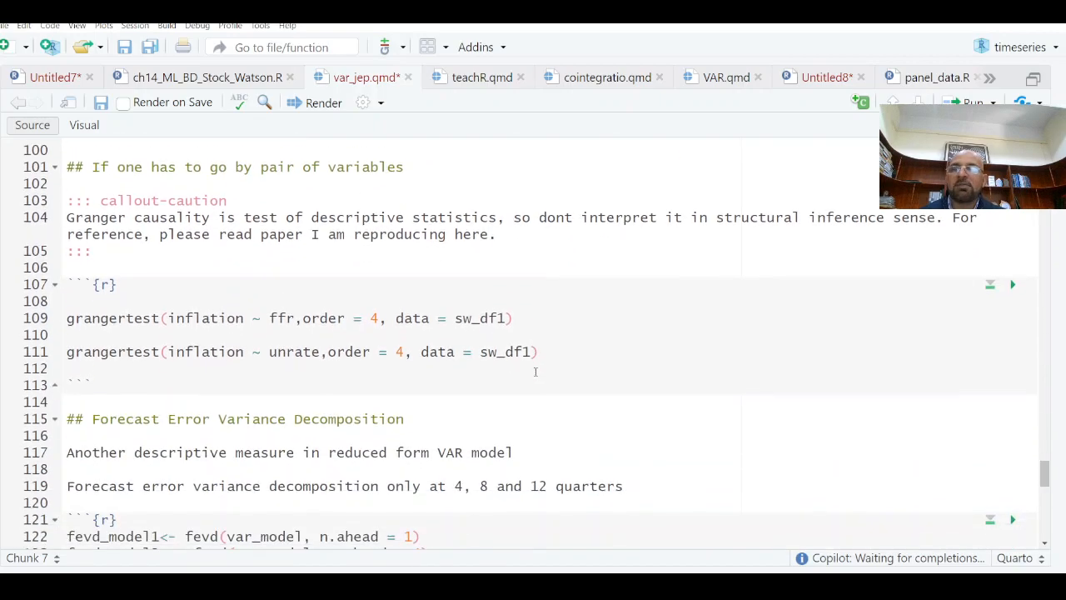
pyautogui.scroll(-3)
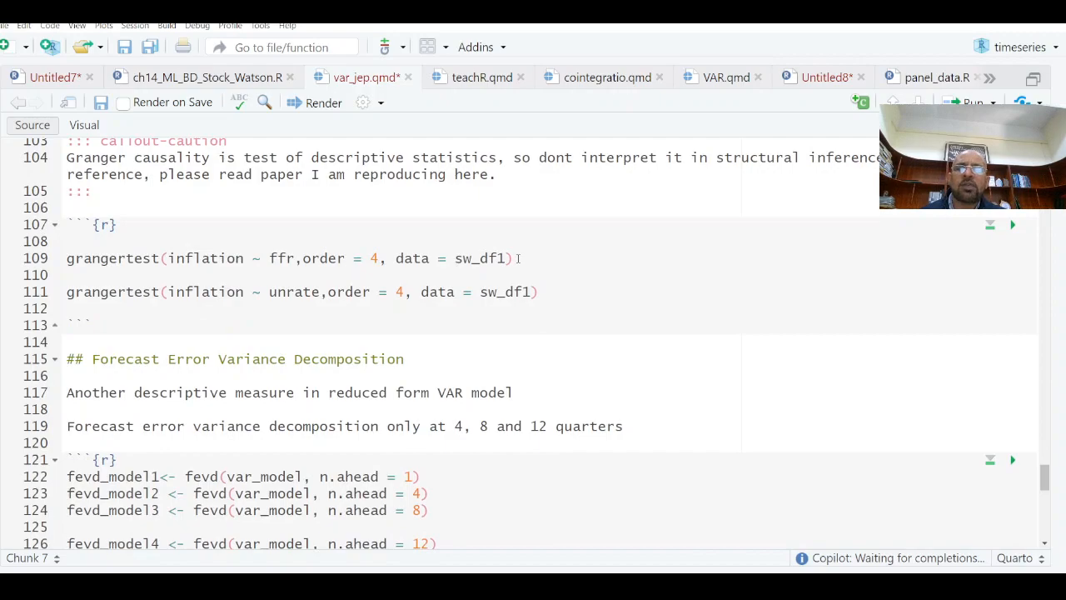
# Run the pairwise grangertest of ffr on inflation (p = 0.0011).
pyautogui.click(1013, 224)
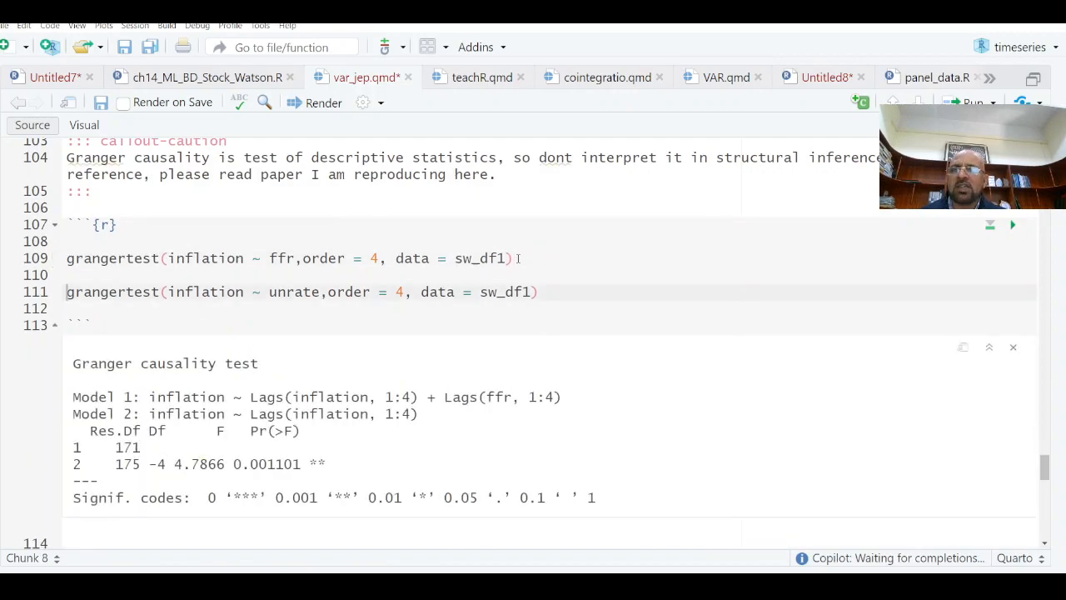
pyautogui.scroll(3)
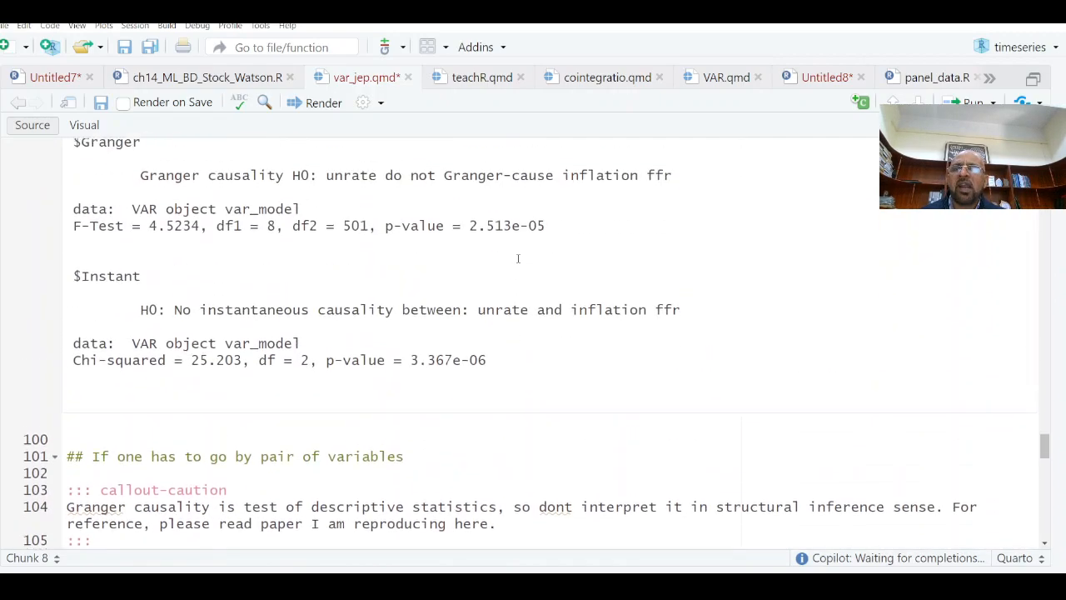
pyautogui.scroll(3)
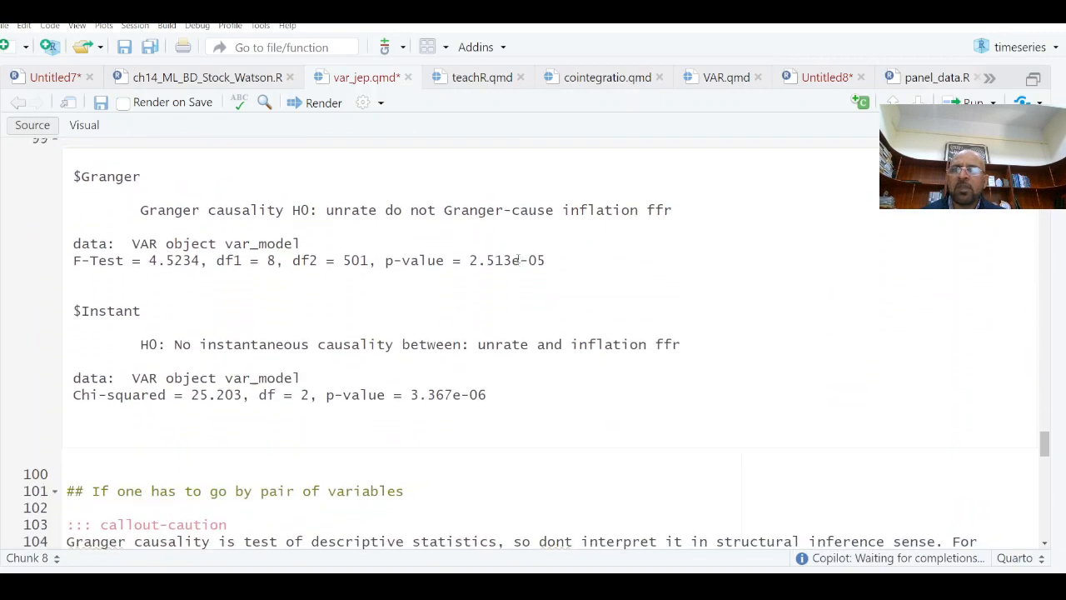
pyautogui.scroll(-3)
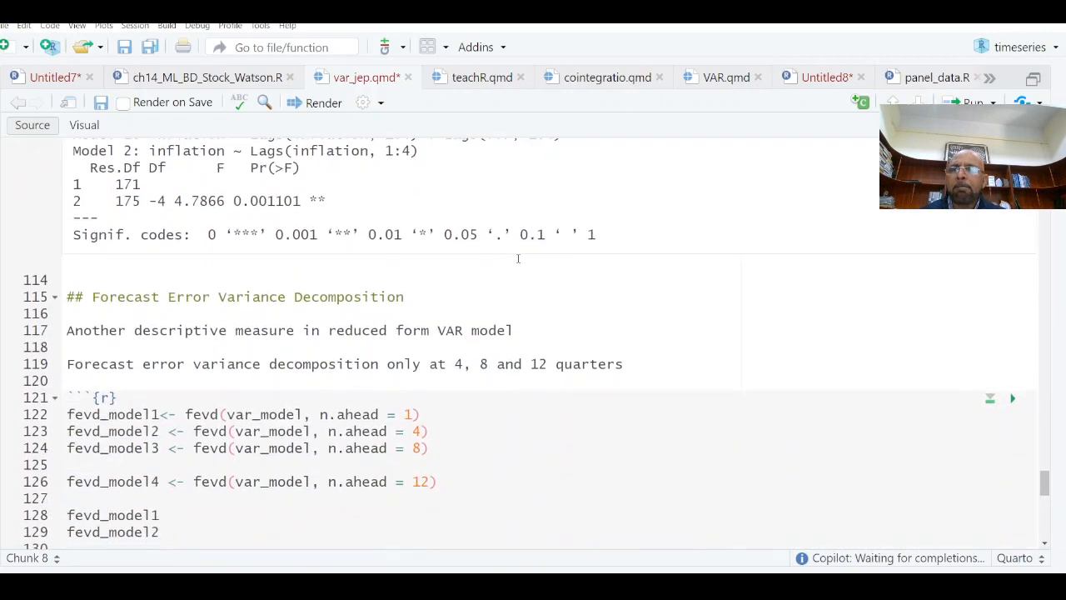
pyautogui.scroll(-3)
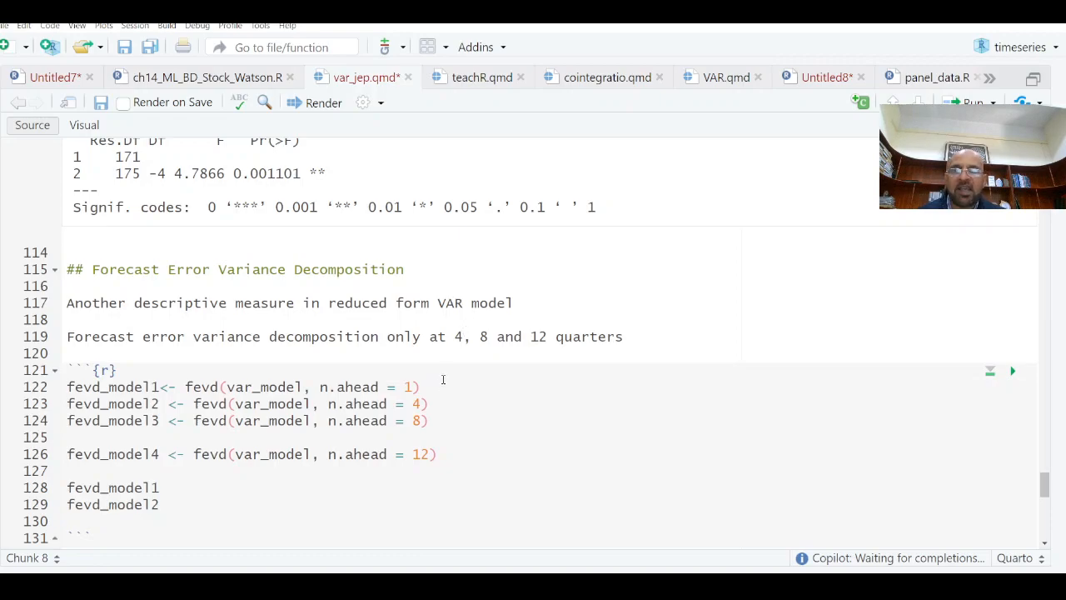
pyautogui.moveTo(434, 396)
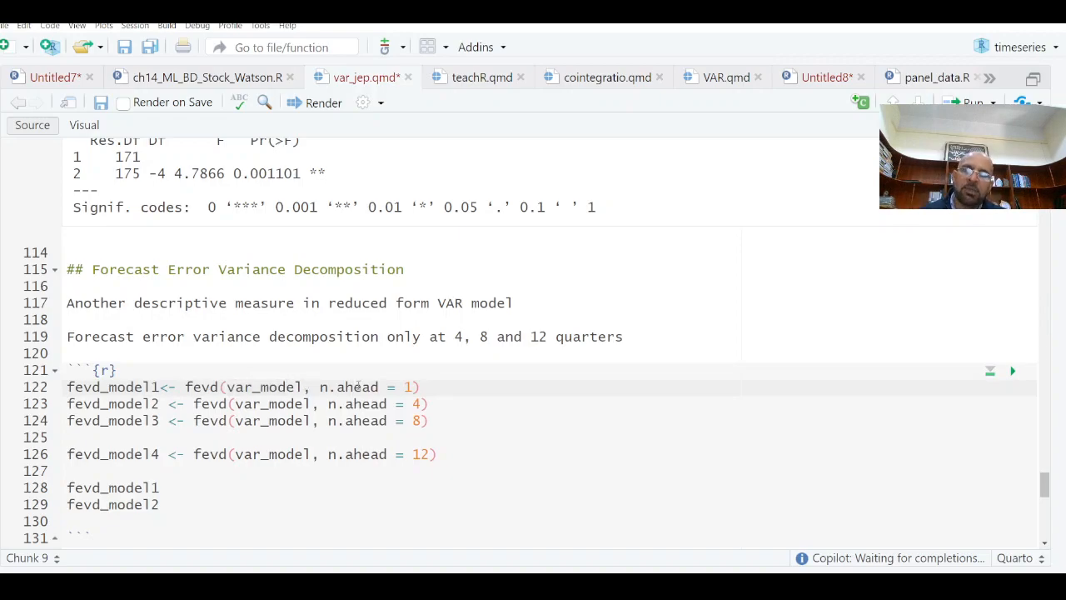
# Highlight inflation's own, unrate's and ffr's shares of inflation's variance in the fevd output.
pyautogui.scroll(-3)
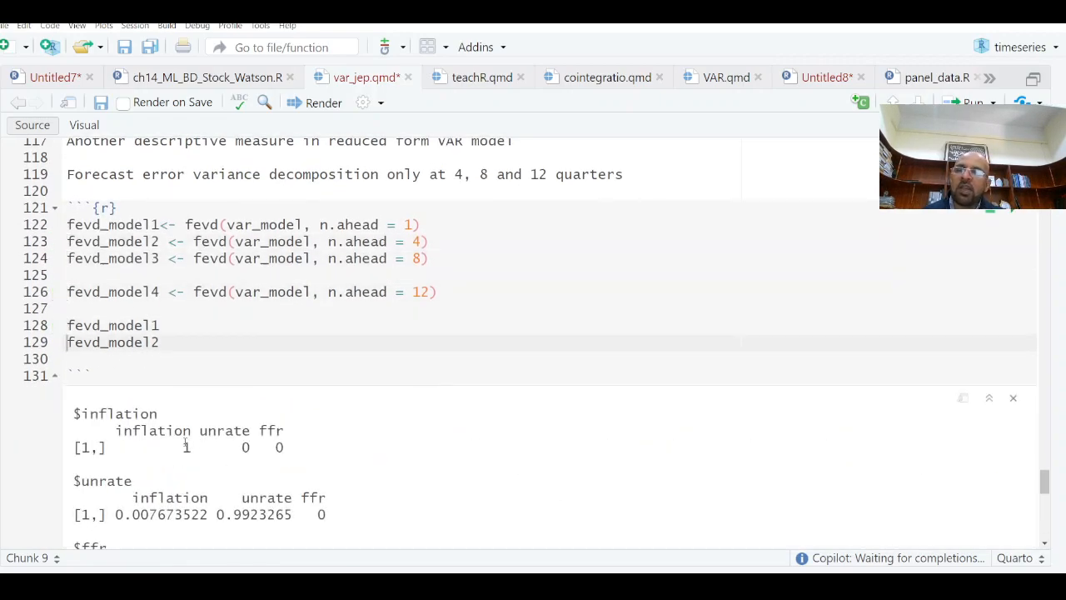
pyautogui.doubleClick(187, 447)
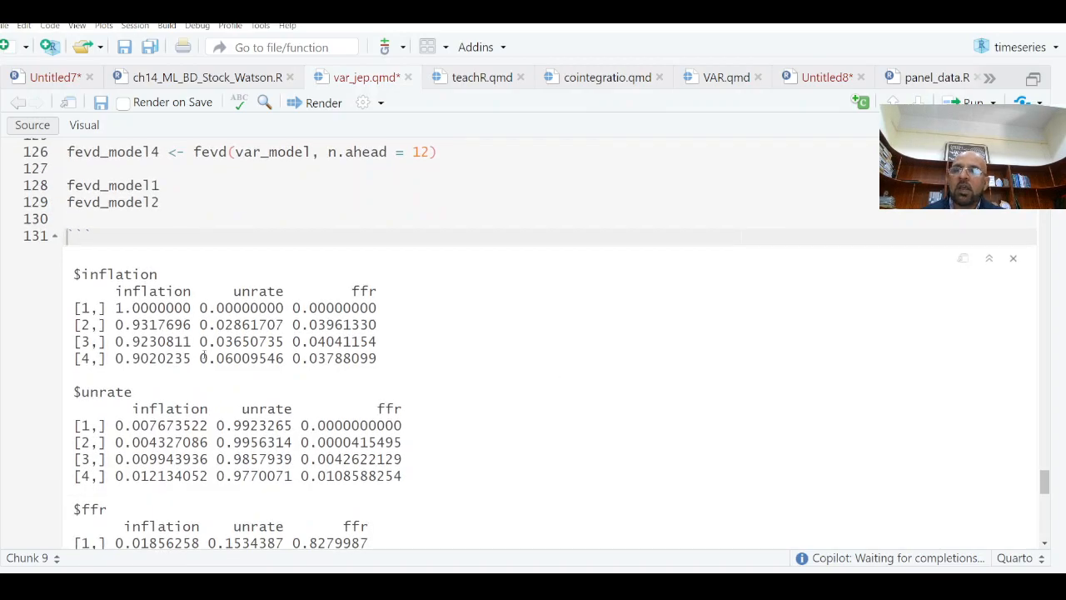
pyautogui.doubleClick(153, 325)
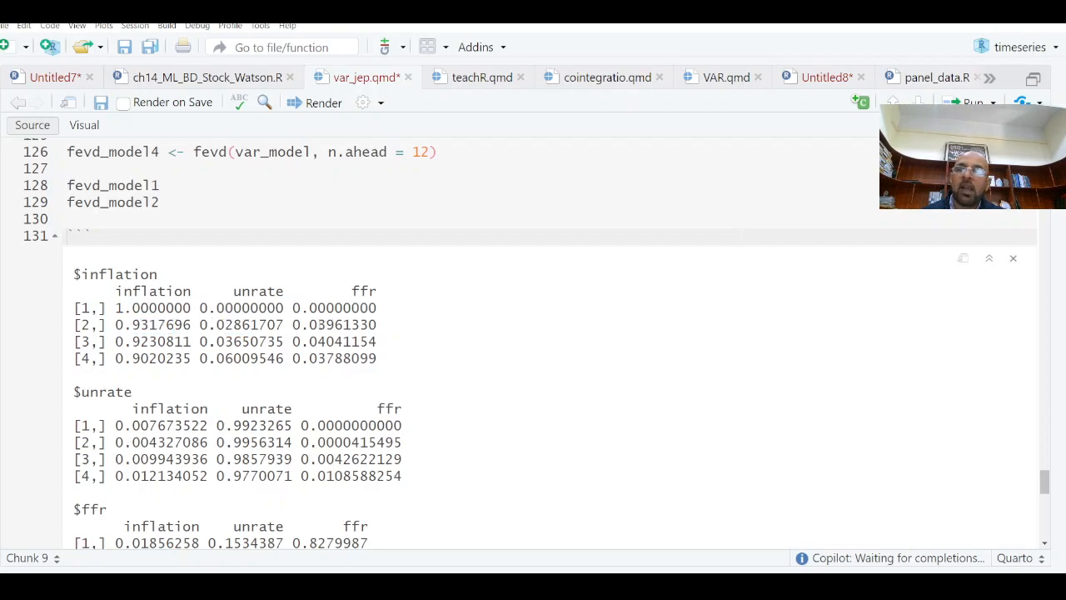
pyautogui.doubleClick(329, 325)
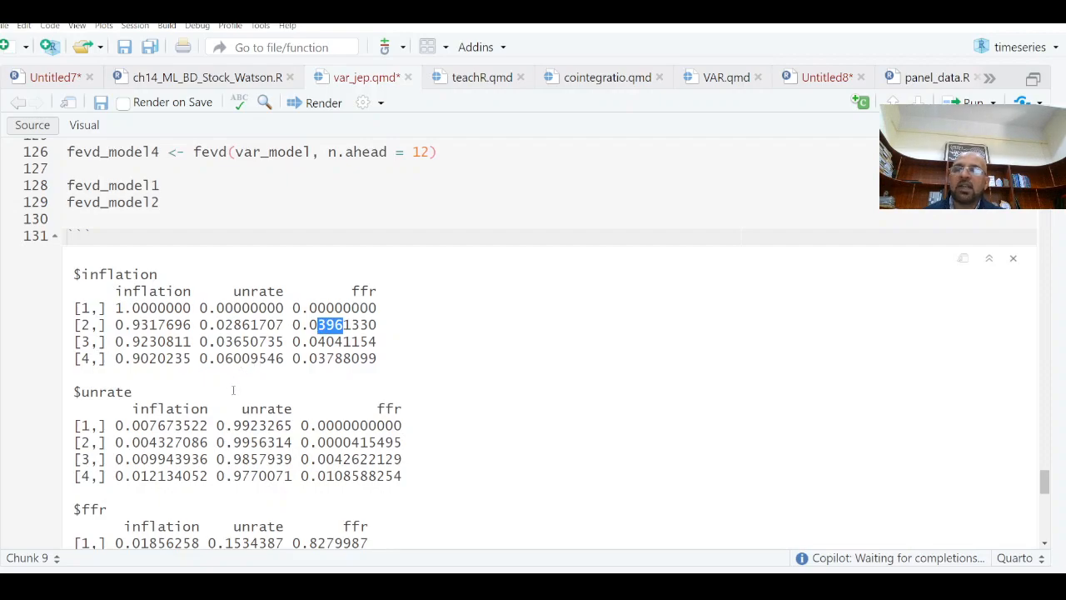
pyautogui.scroll(-3)
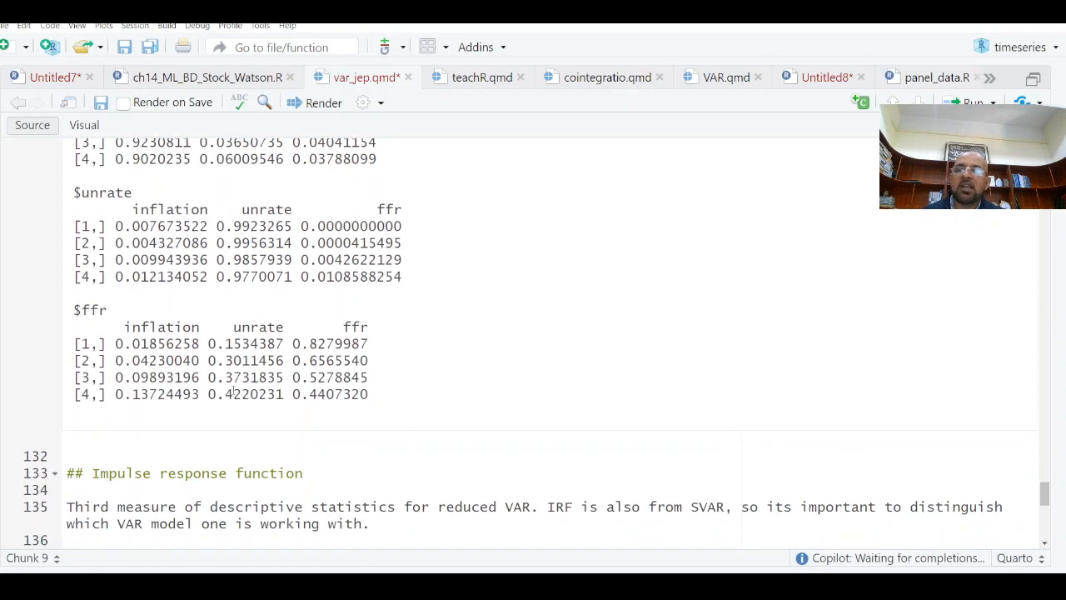
pyautogui.scroll(-3)
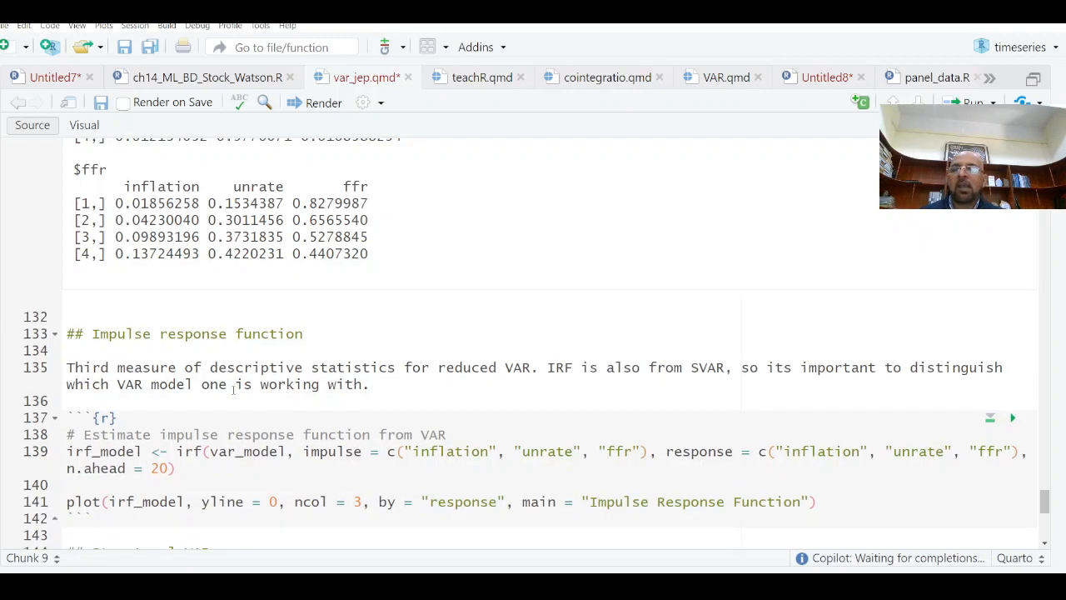
pyautogui.scroll(-3)
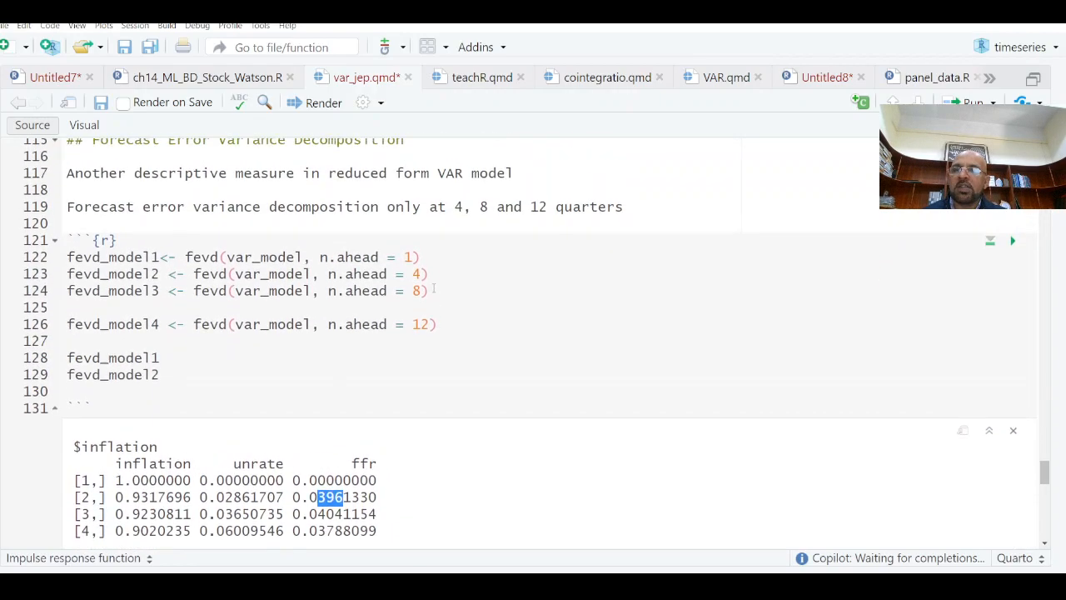
pyautogui.scroll(-3)
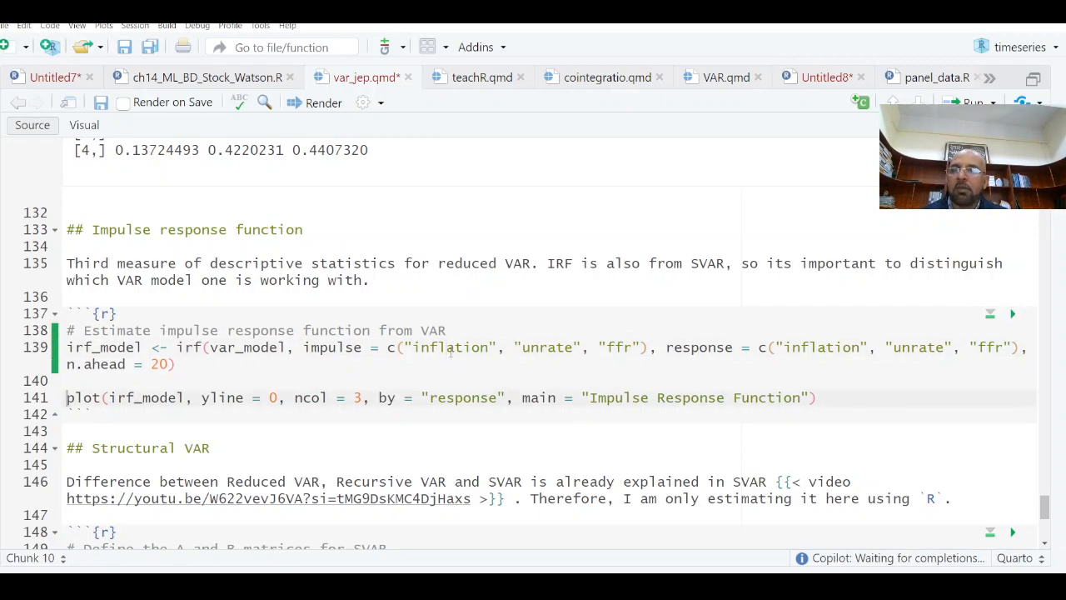
pyautogui.click(1012, 313)
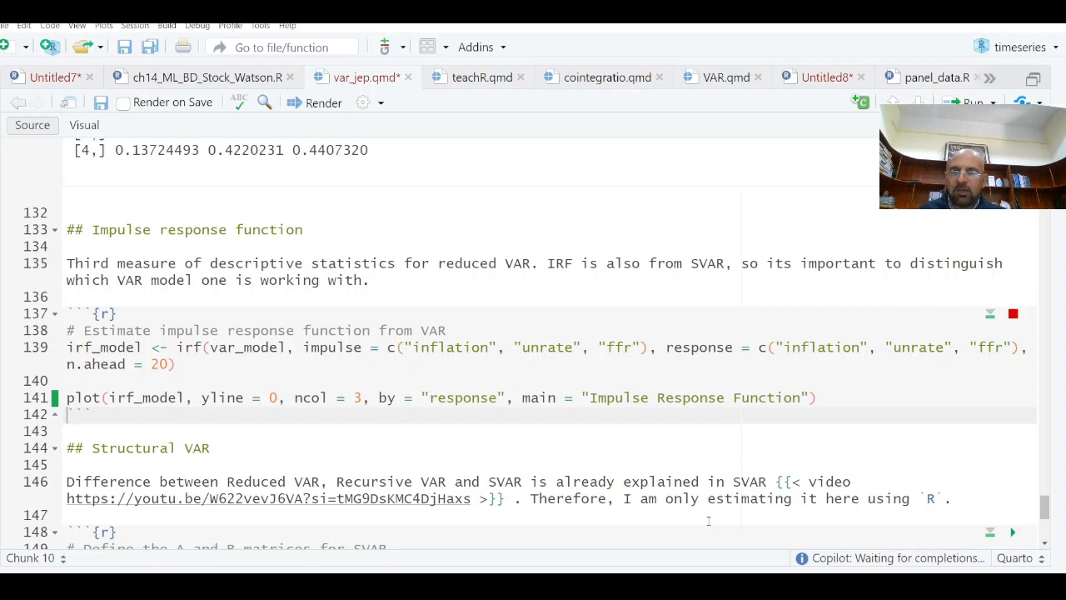
pyautogui.moveTo(696, 437)
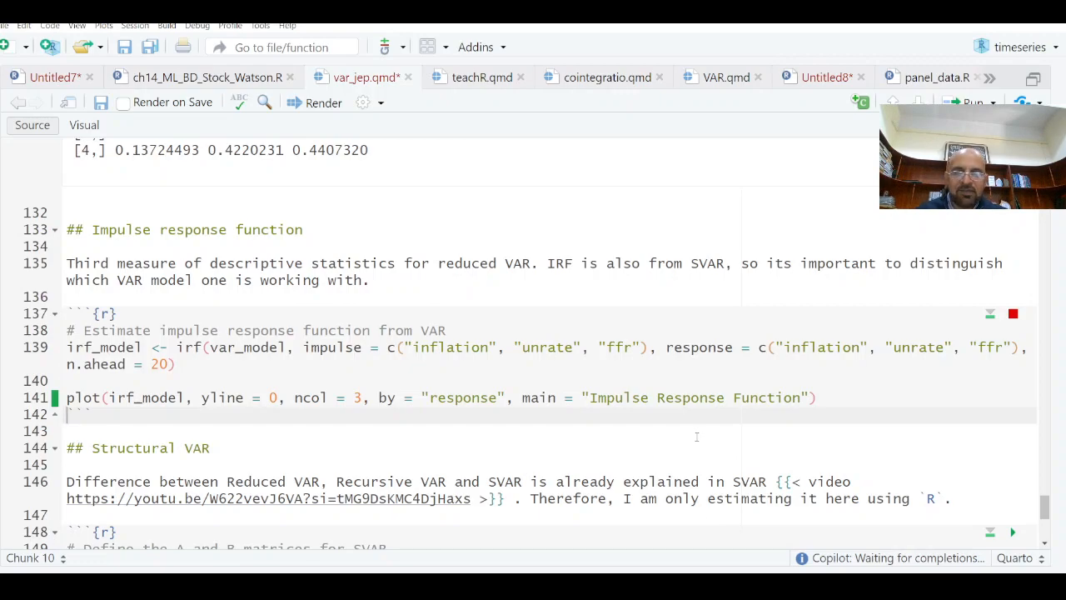
# Review the Structural VAR A and B matrix chunks and show changed files in the Git tab.
pyautogui.scroll(-3)
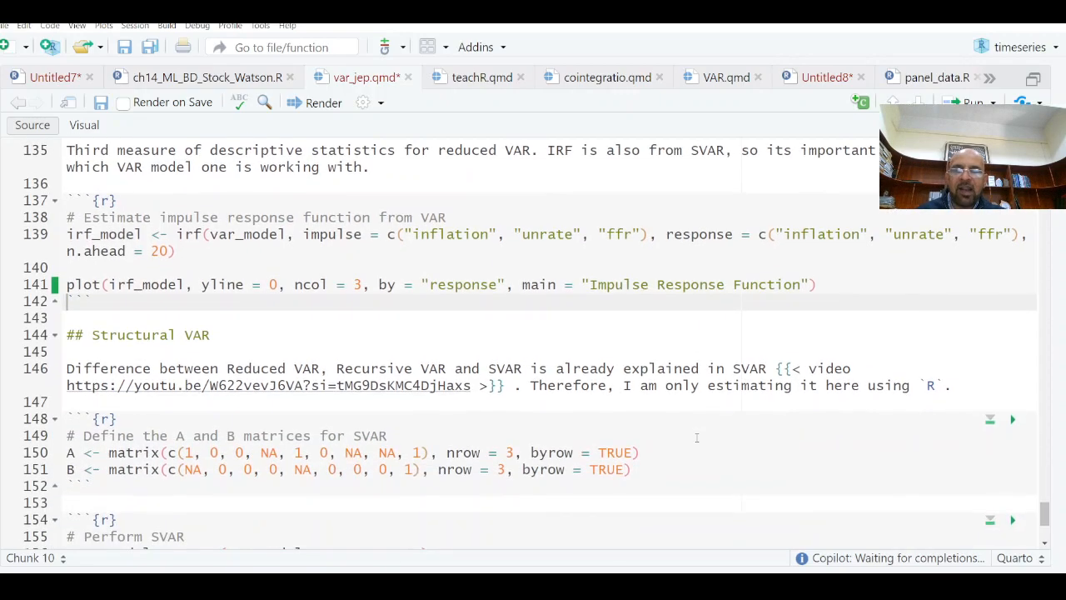
pyautogui.scroll(-3)
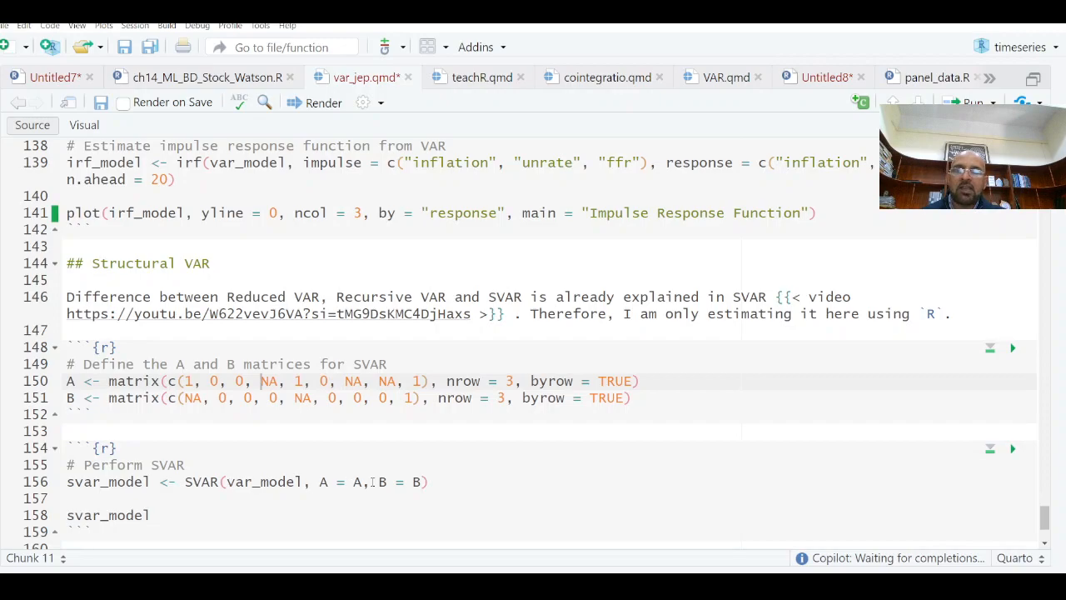
pyautogui.scroll(-3)
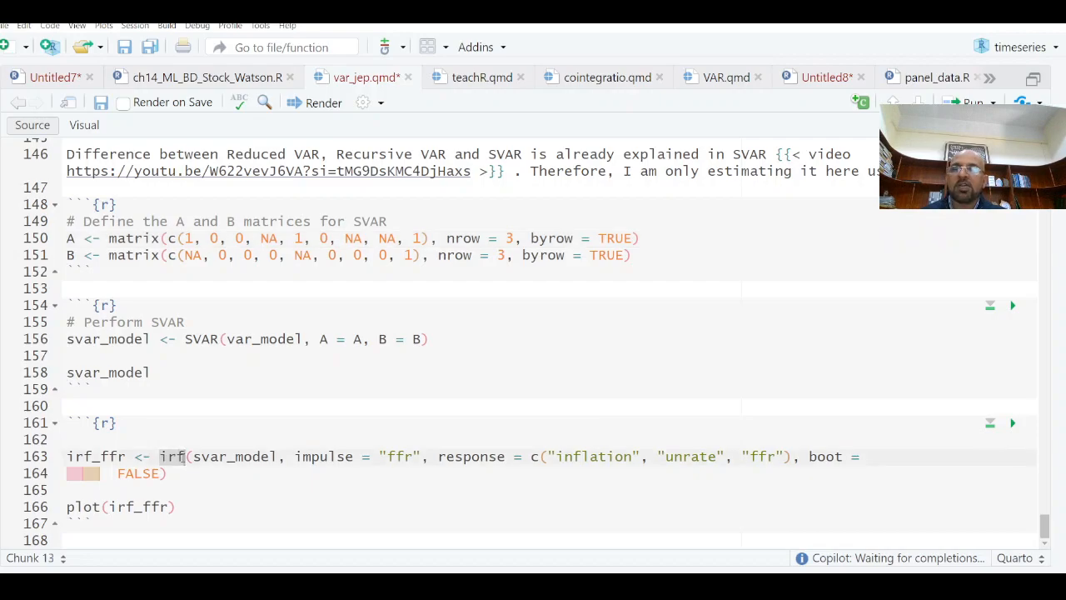
pyautogui.click(70, 407)
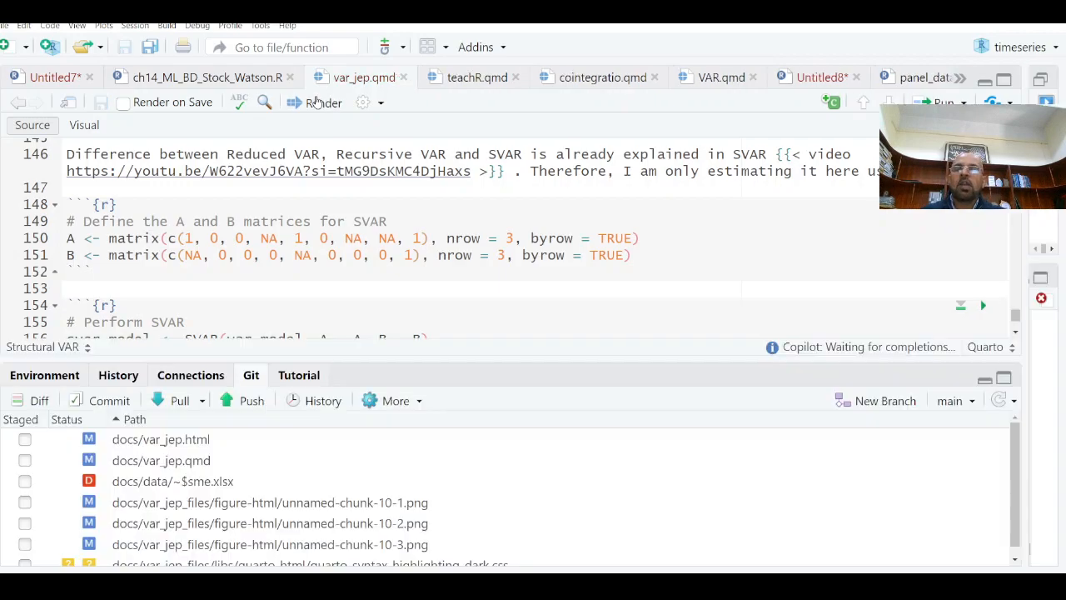
# Render var_jep.qmd into its HTML page via Background Jobs.
pyautogui.click(324, 104)
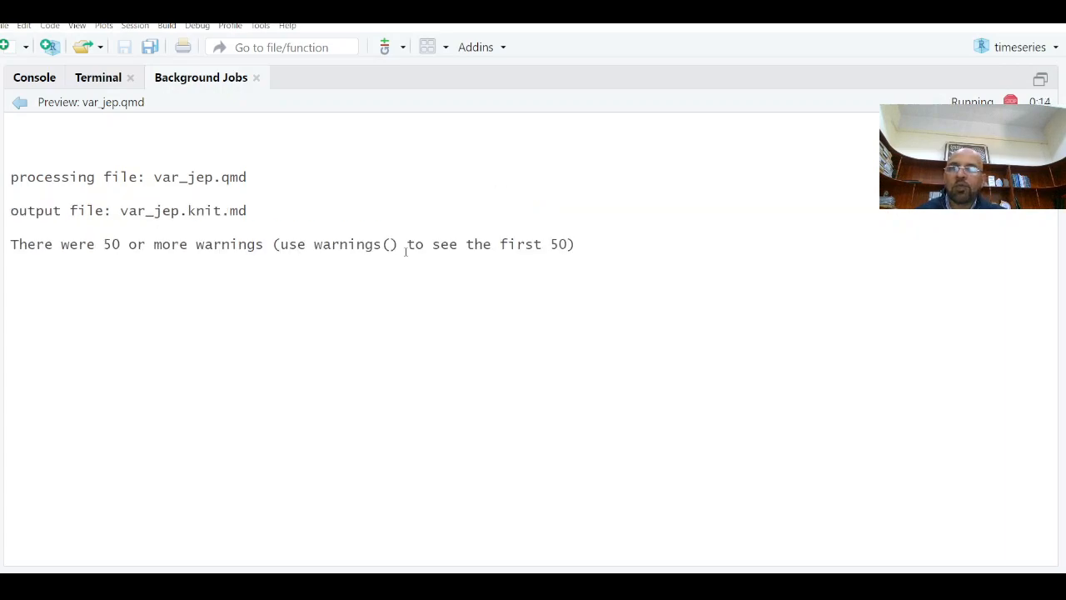
pyautogui.moveTo(679, 553)
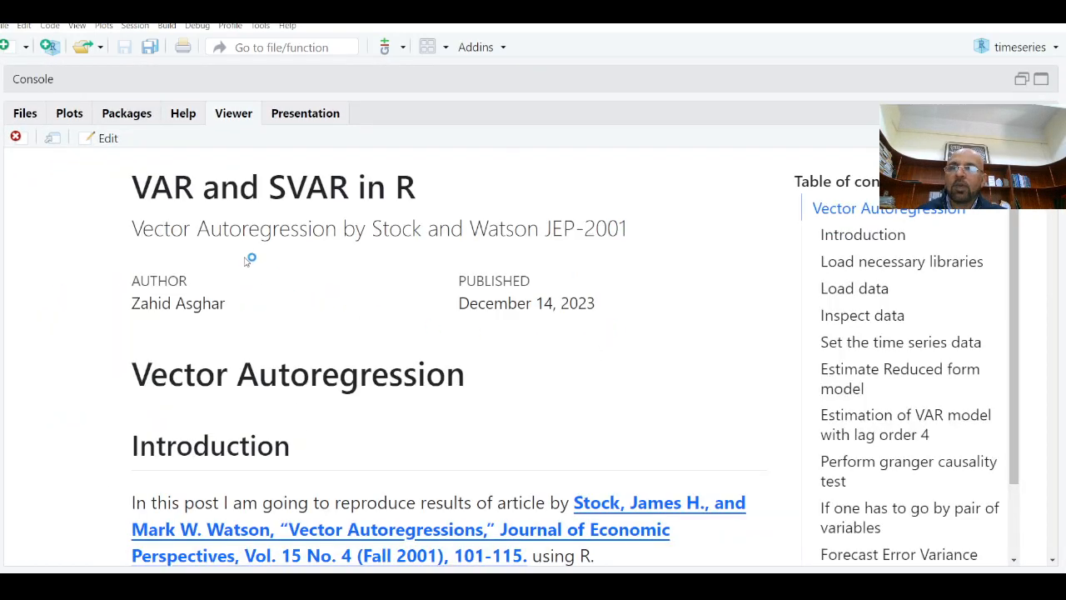
pyautogui.moveTo(326, 307)
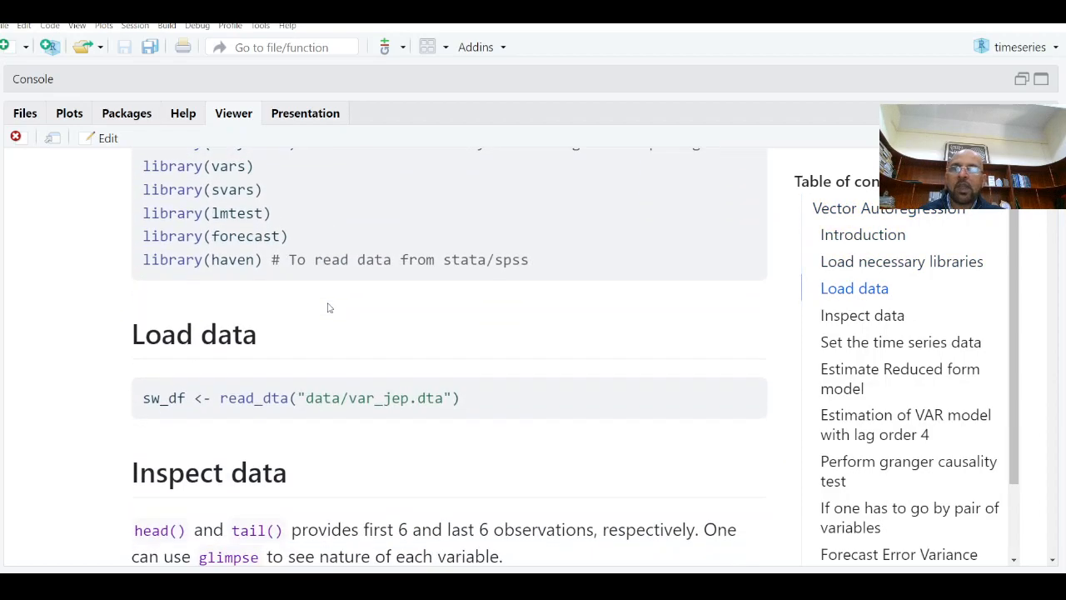
pyautogui.scroll(-3)
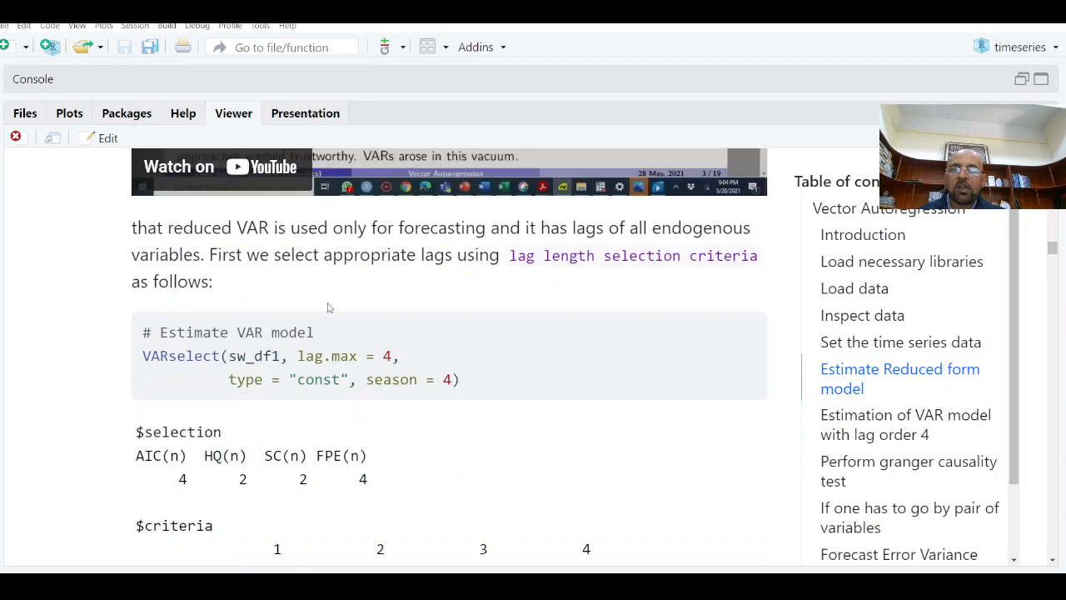
pyautogui.scroll(-3)
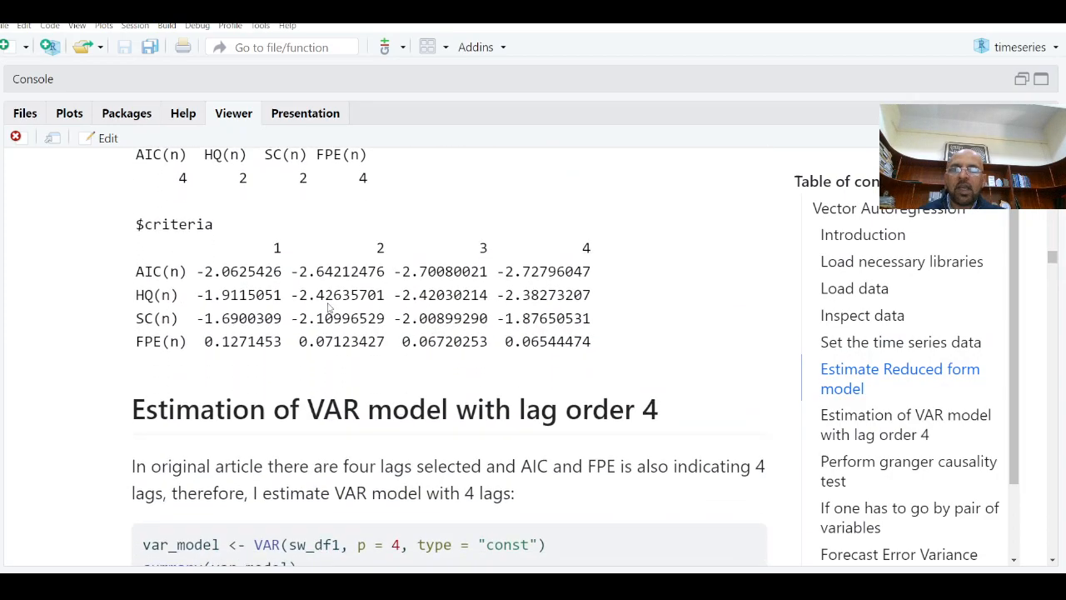
pyautogui.scroll(-3)
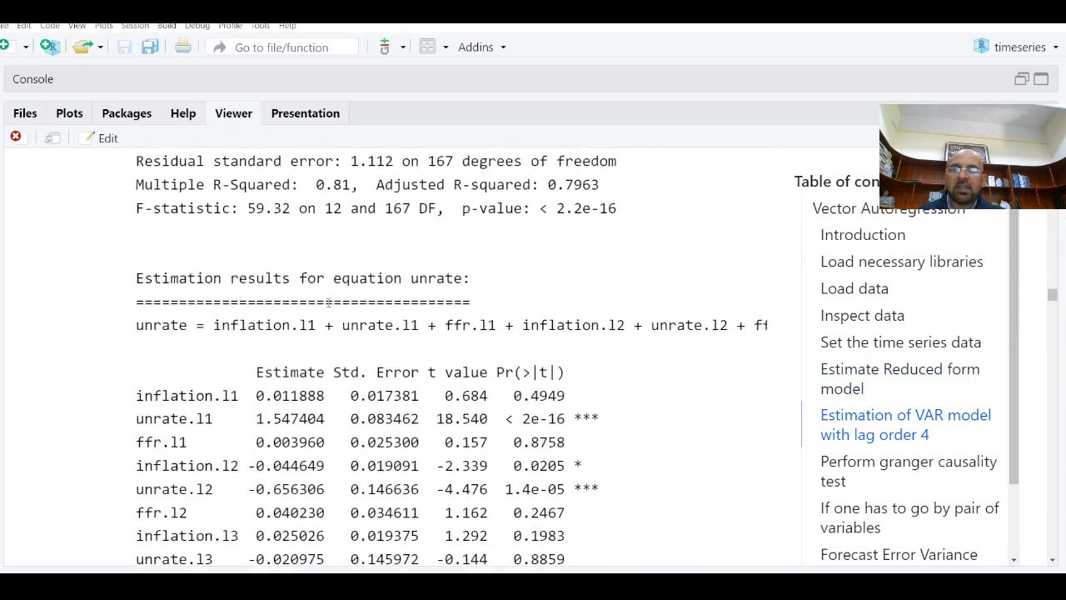
pyautogui.scroll(-3)
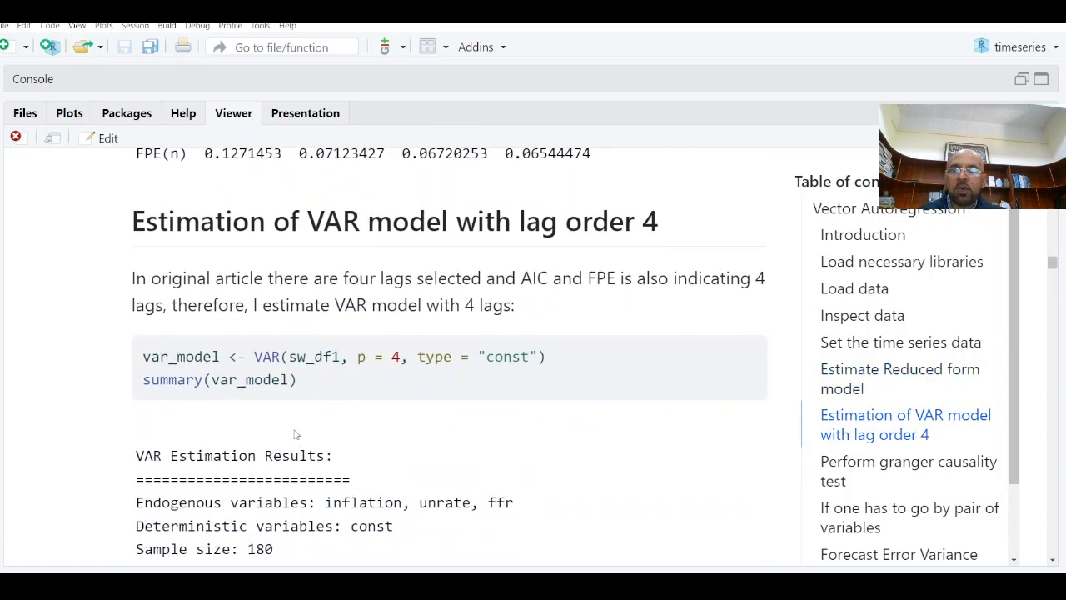
pyautogui.doubleClick(315, 357)
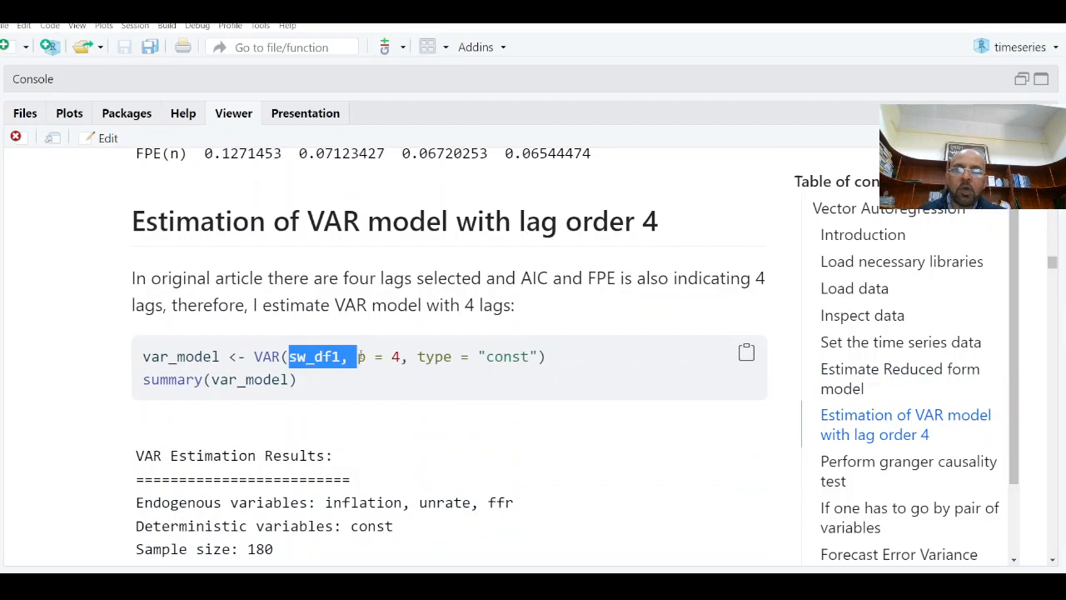
pyautogui.scroll(-3)
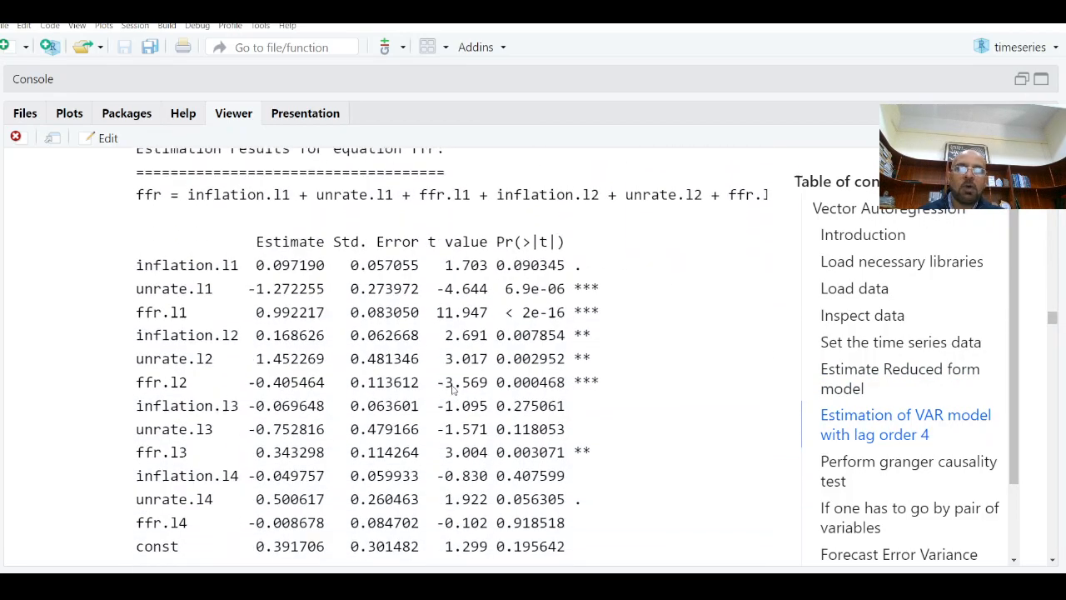
pyautogui.scroll(-3)
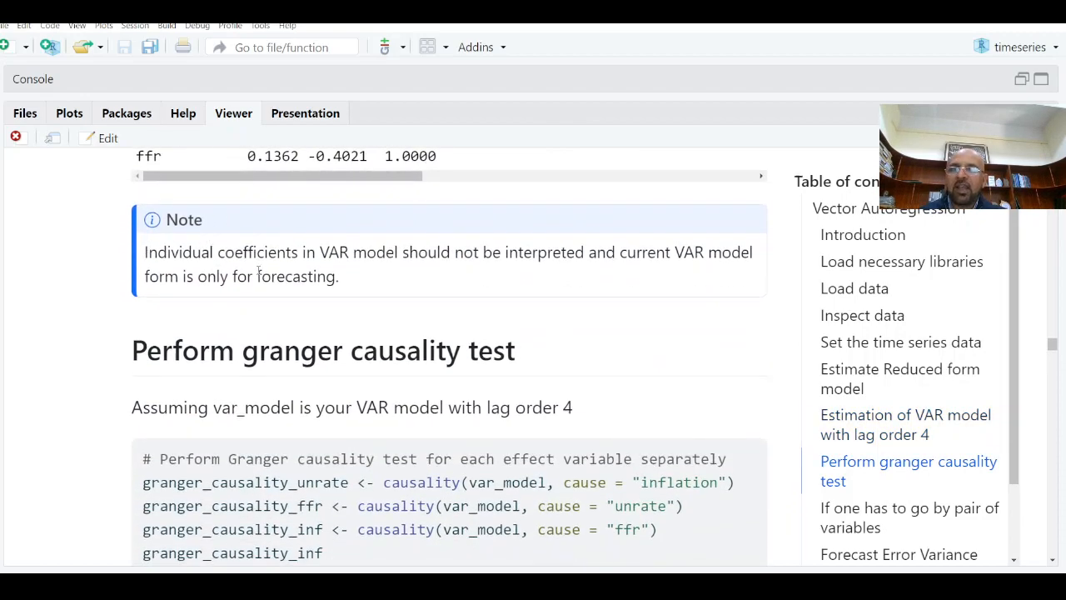
pyautogui.scroll(-3)
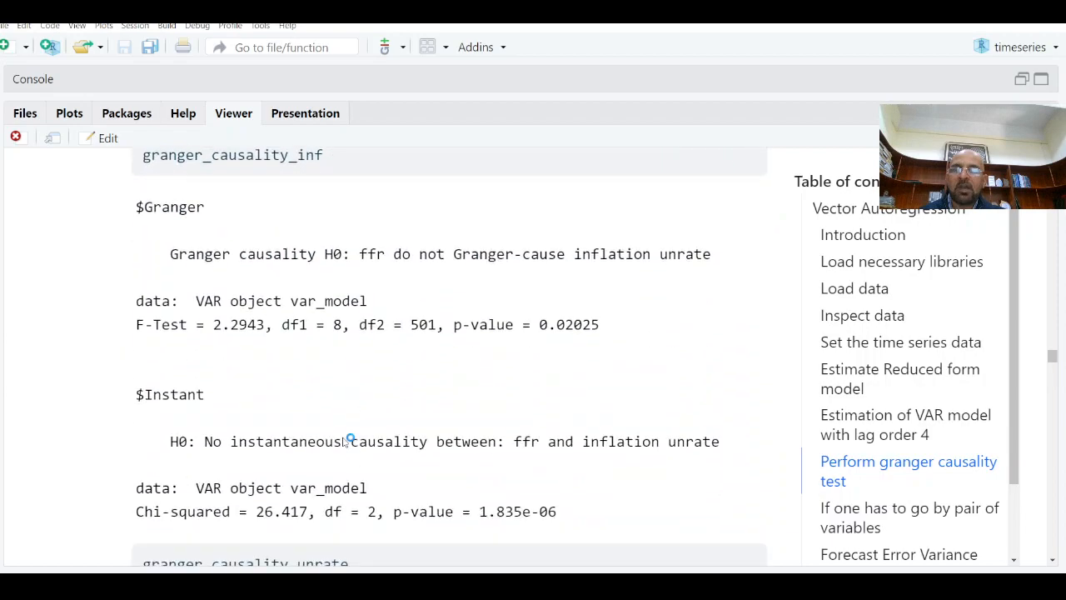
pyautogui.scroll(-3)
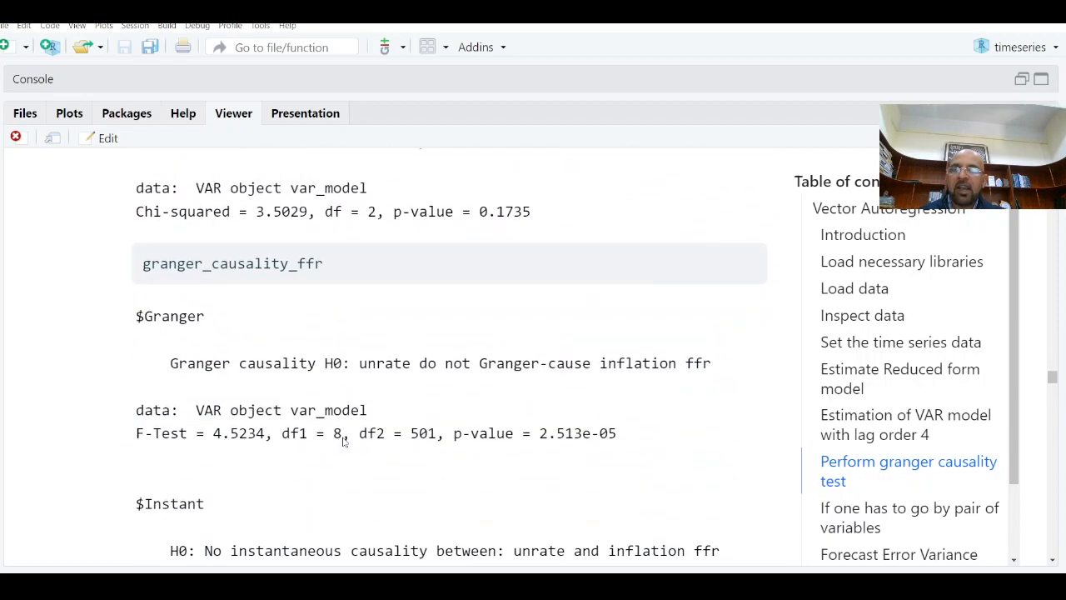
pyautogui.scroll(-3)
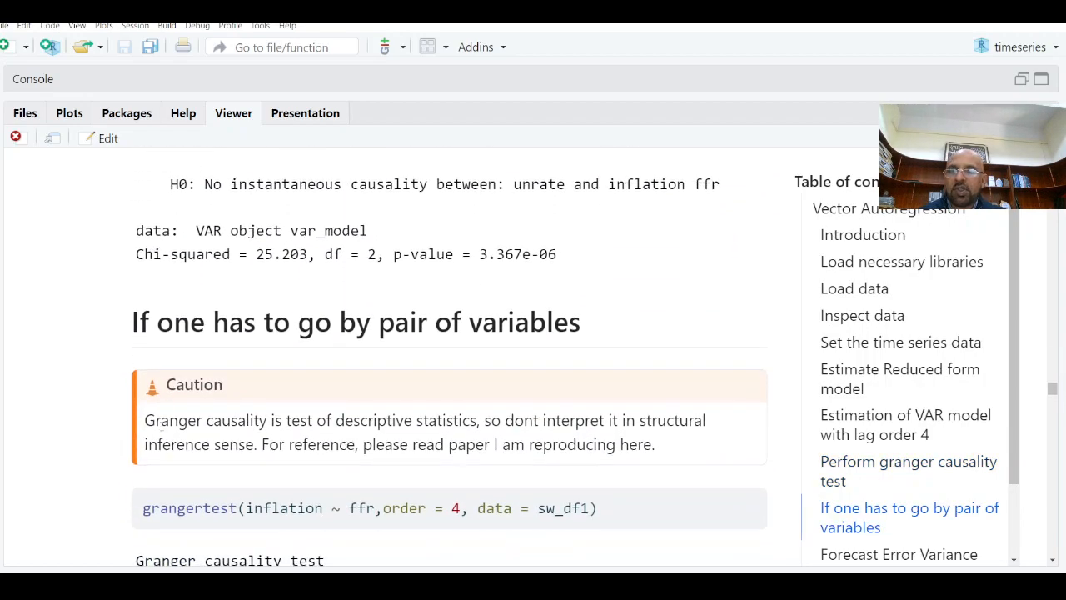
pyautogui.scroll(-3)
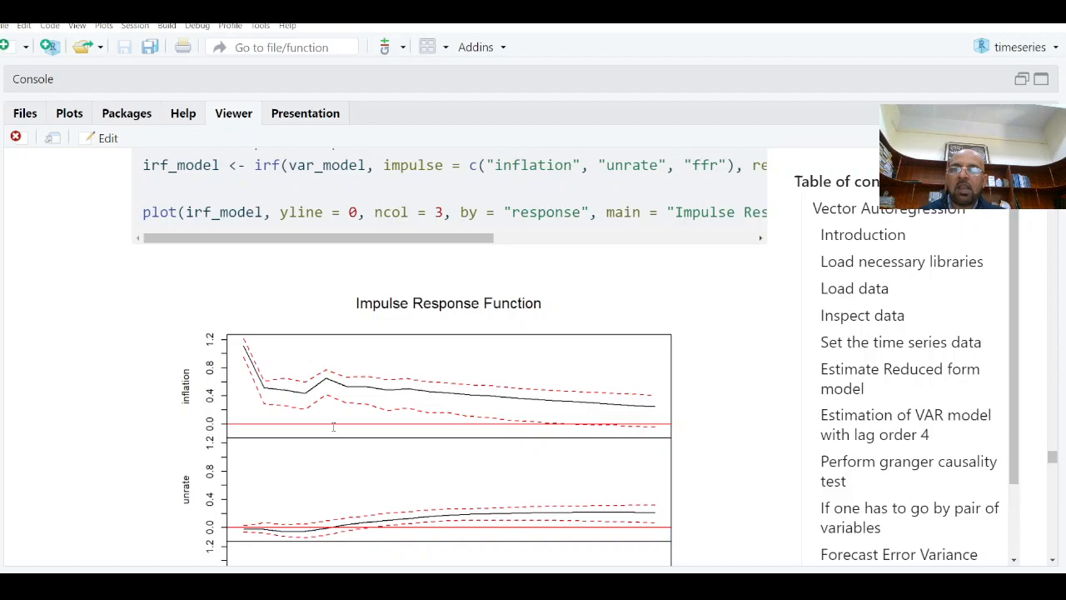
pyautogui.scroll(-3)
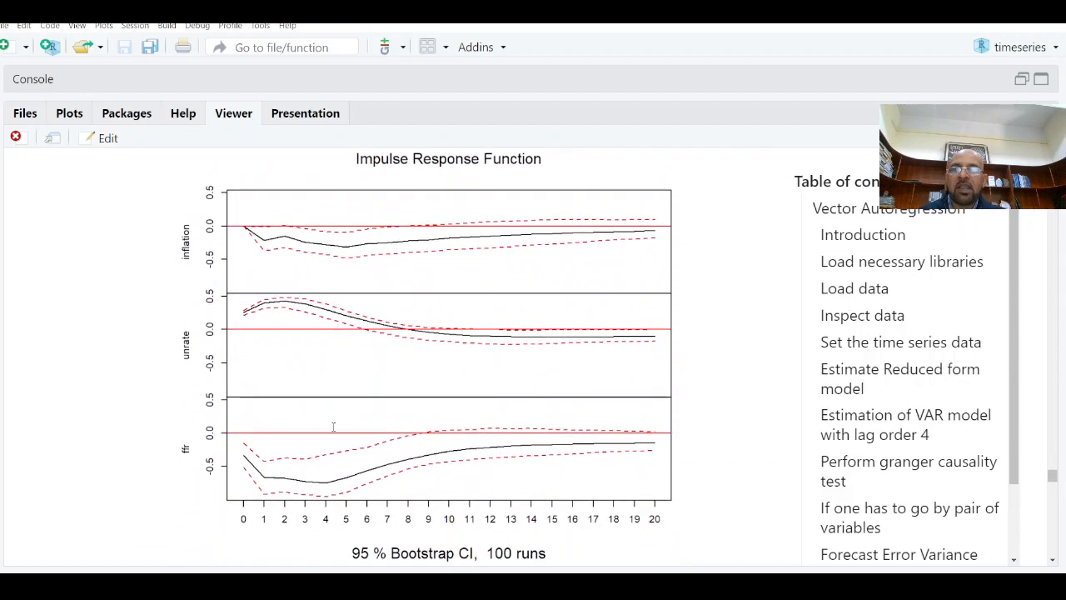
pyautogui.scroll(-3)
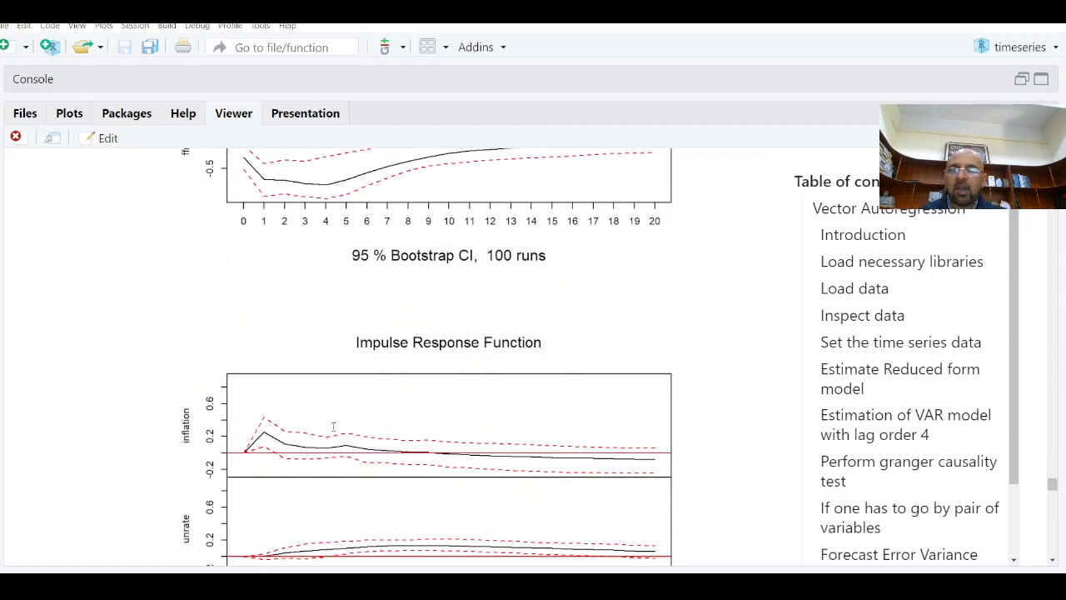
pyautogui.scroll(-3)
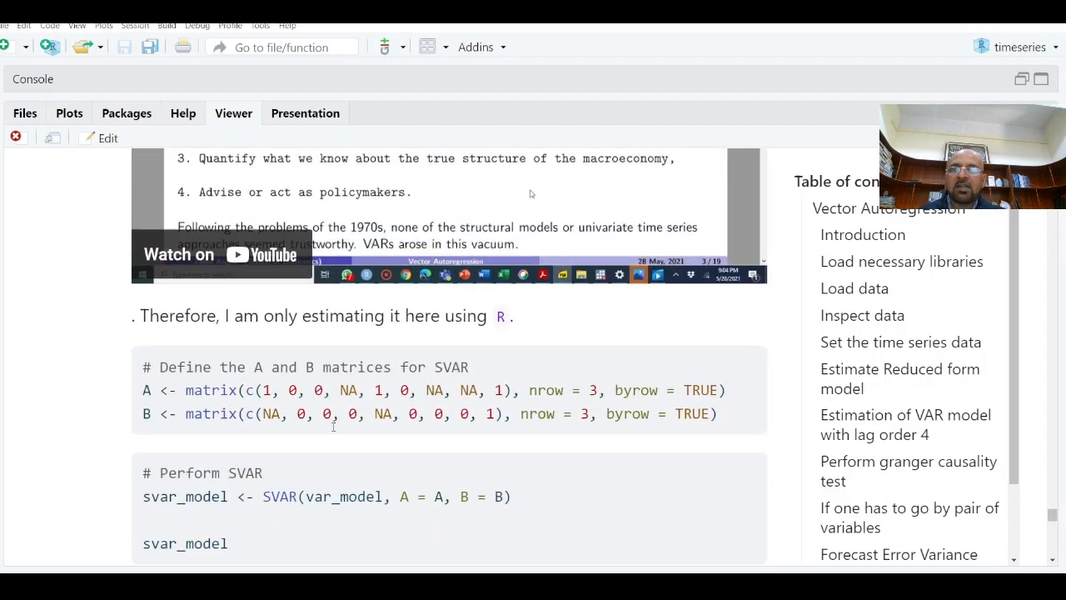
pyautogui.scroll(-3)
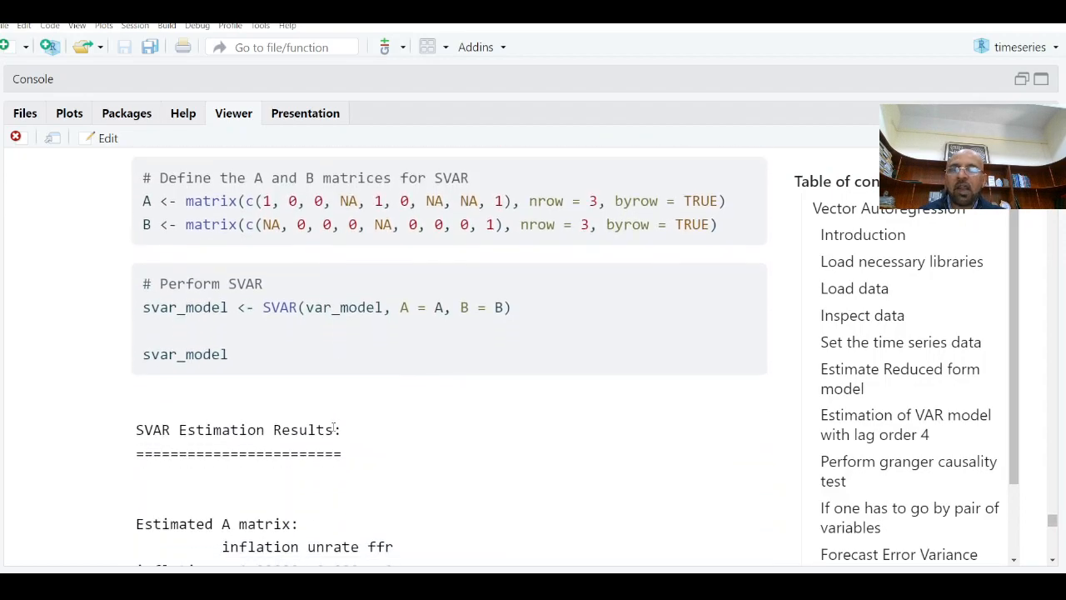
pyautogui.scroll(-3)
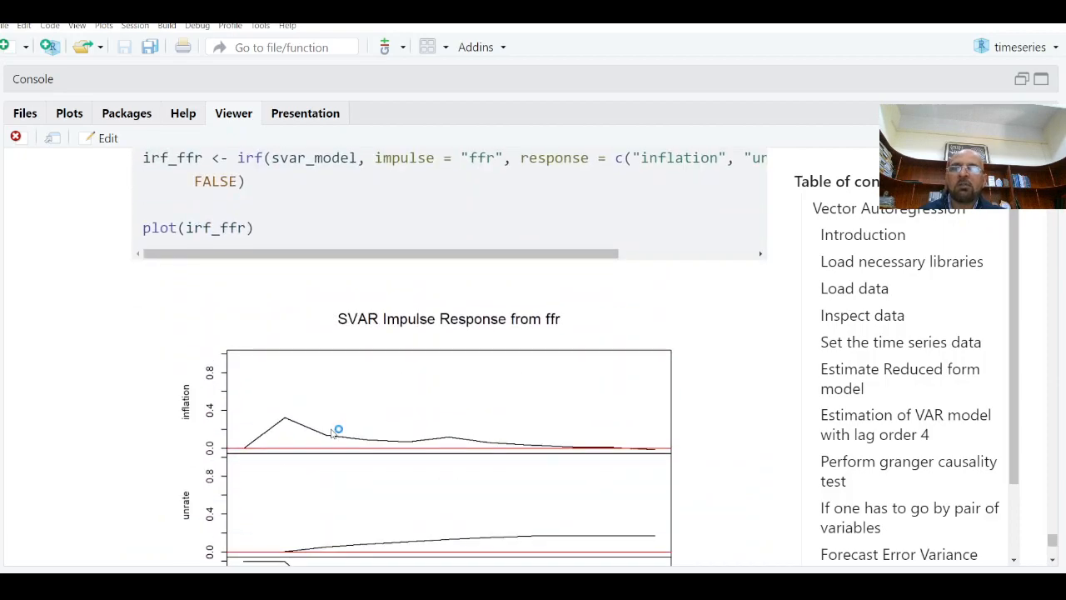
pyautogui.moveTo(333, 431)
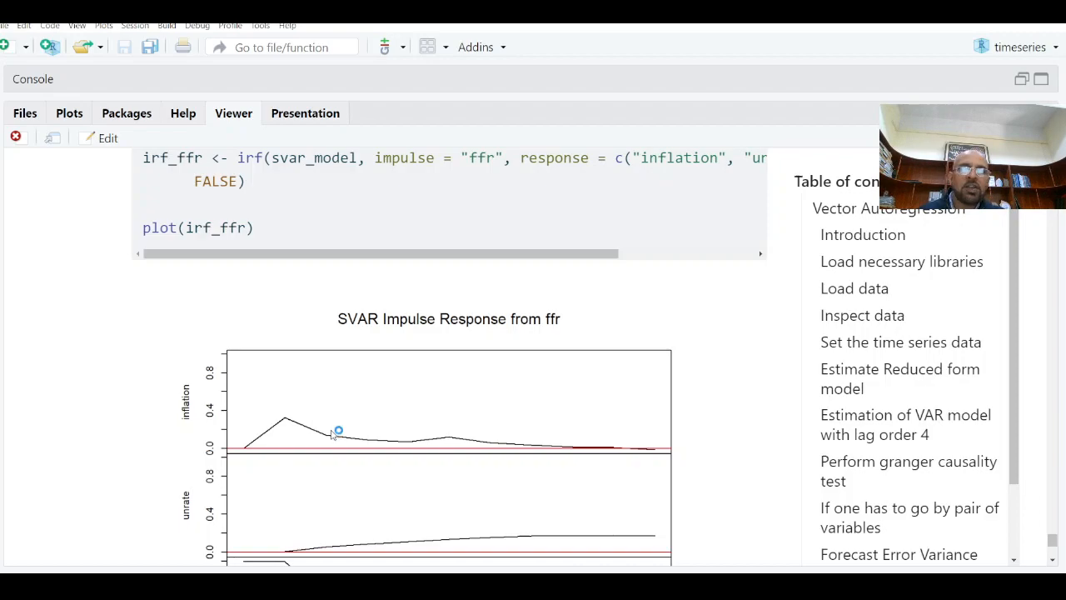
pyautogui.moveTo(623, 476)
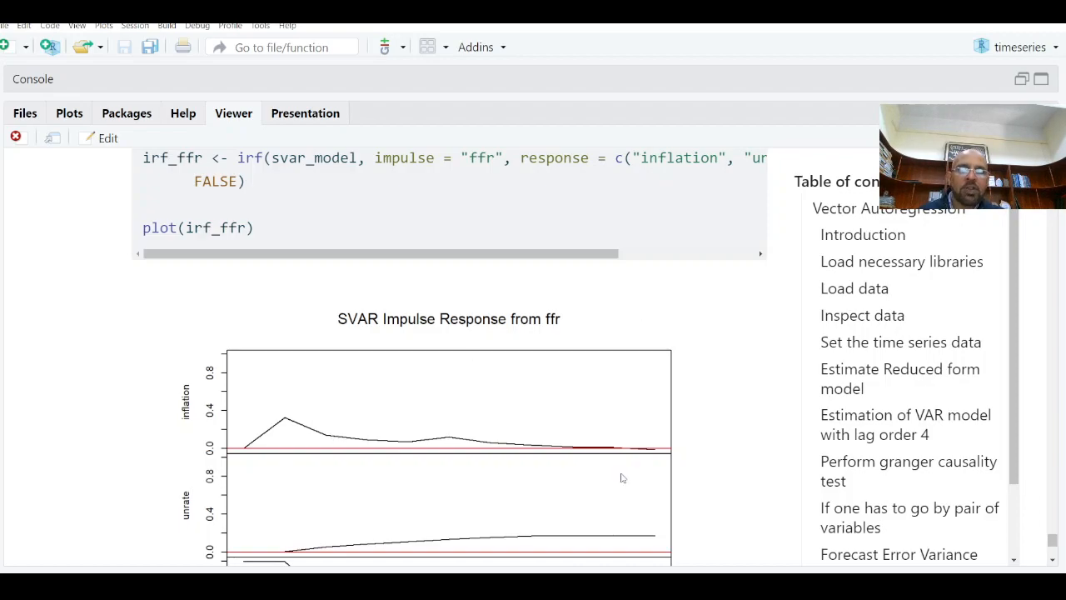